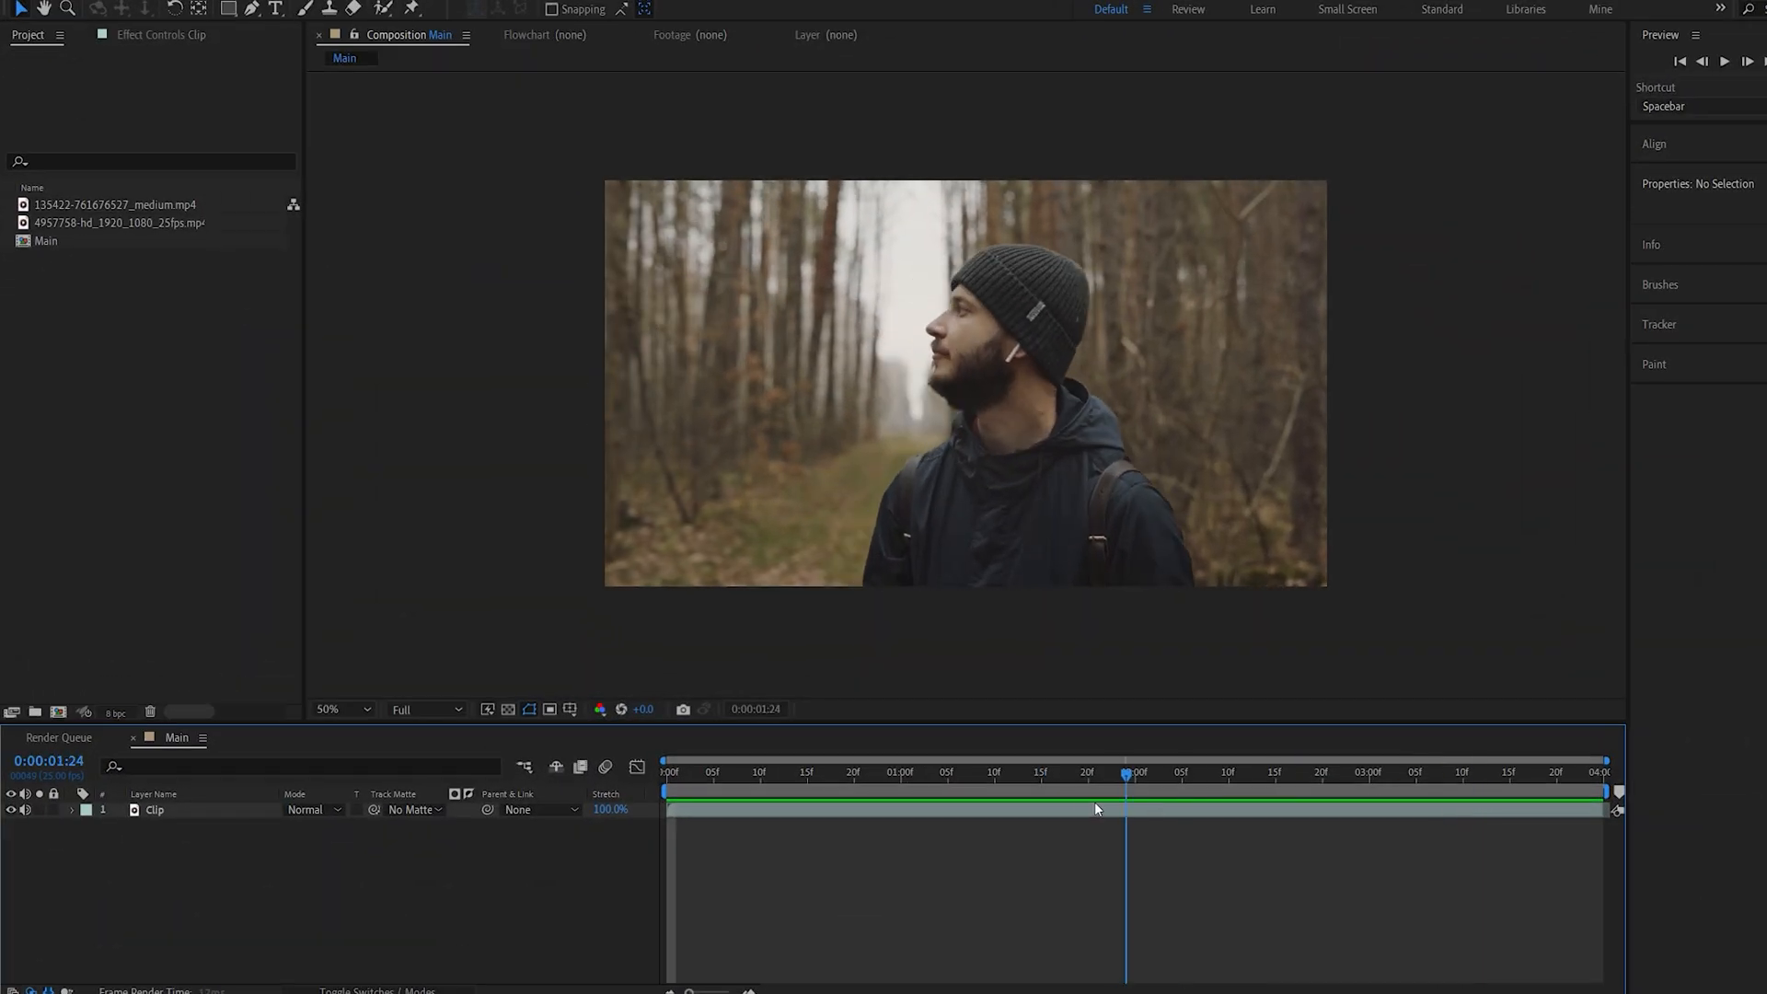
Duplicate the forest clip layer and name the two copies Roto and BG.
{"action": "key", "text": "Home"}
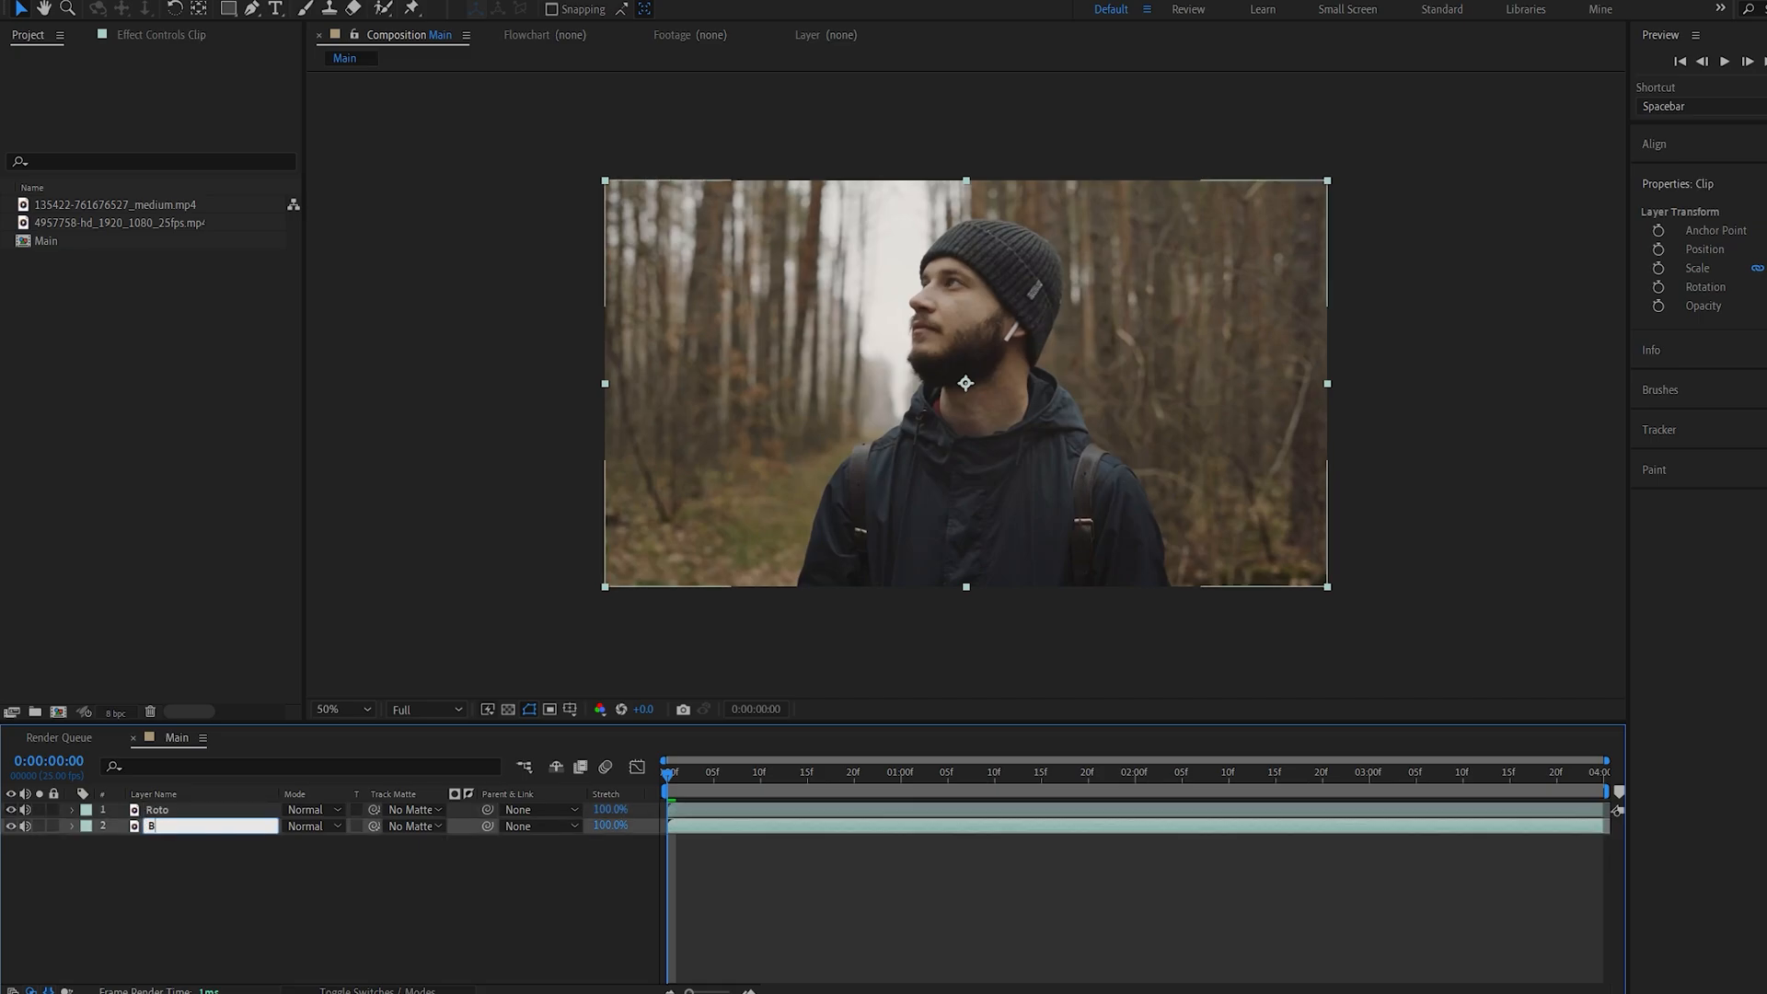
{"action": "type", "text": "BG"}
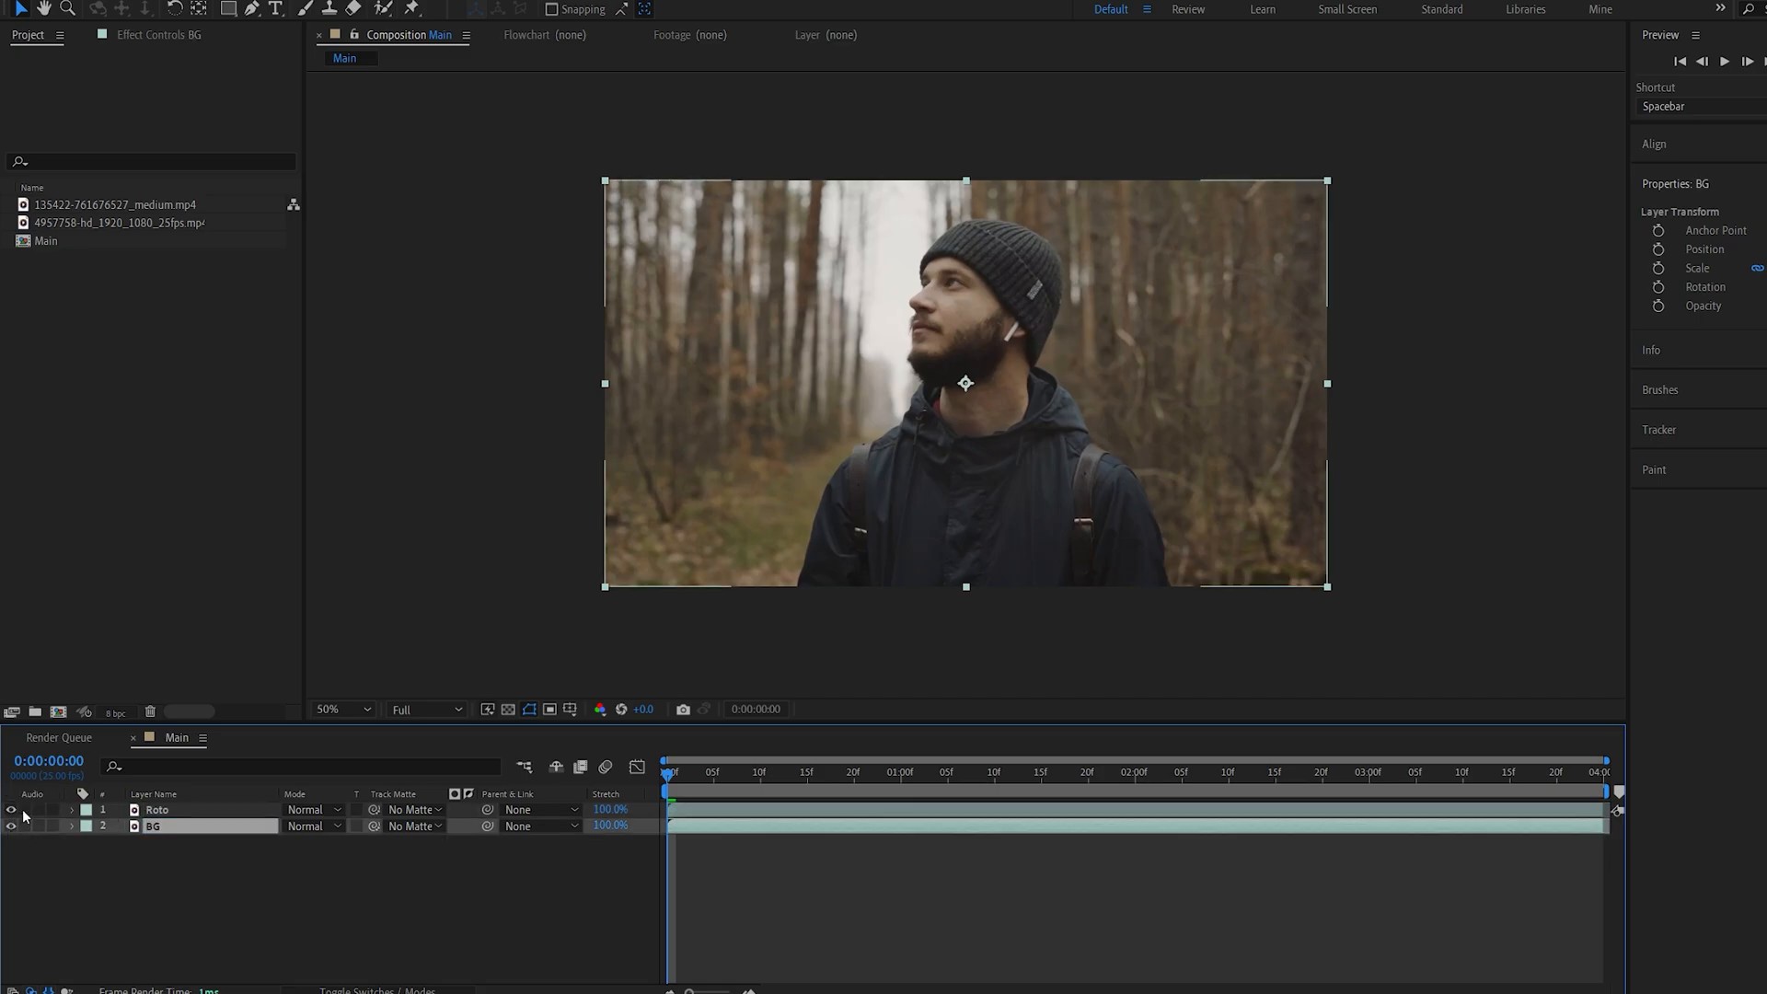
Hide BG and Roto Brush the man's head and body as foreground, then check a later frame.
{"action": "left_click", "coordinate": [159, 810]}
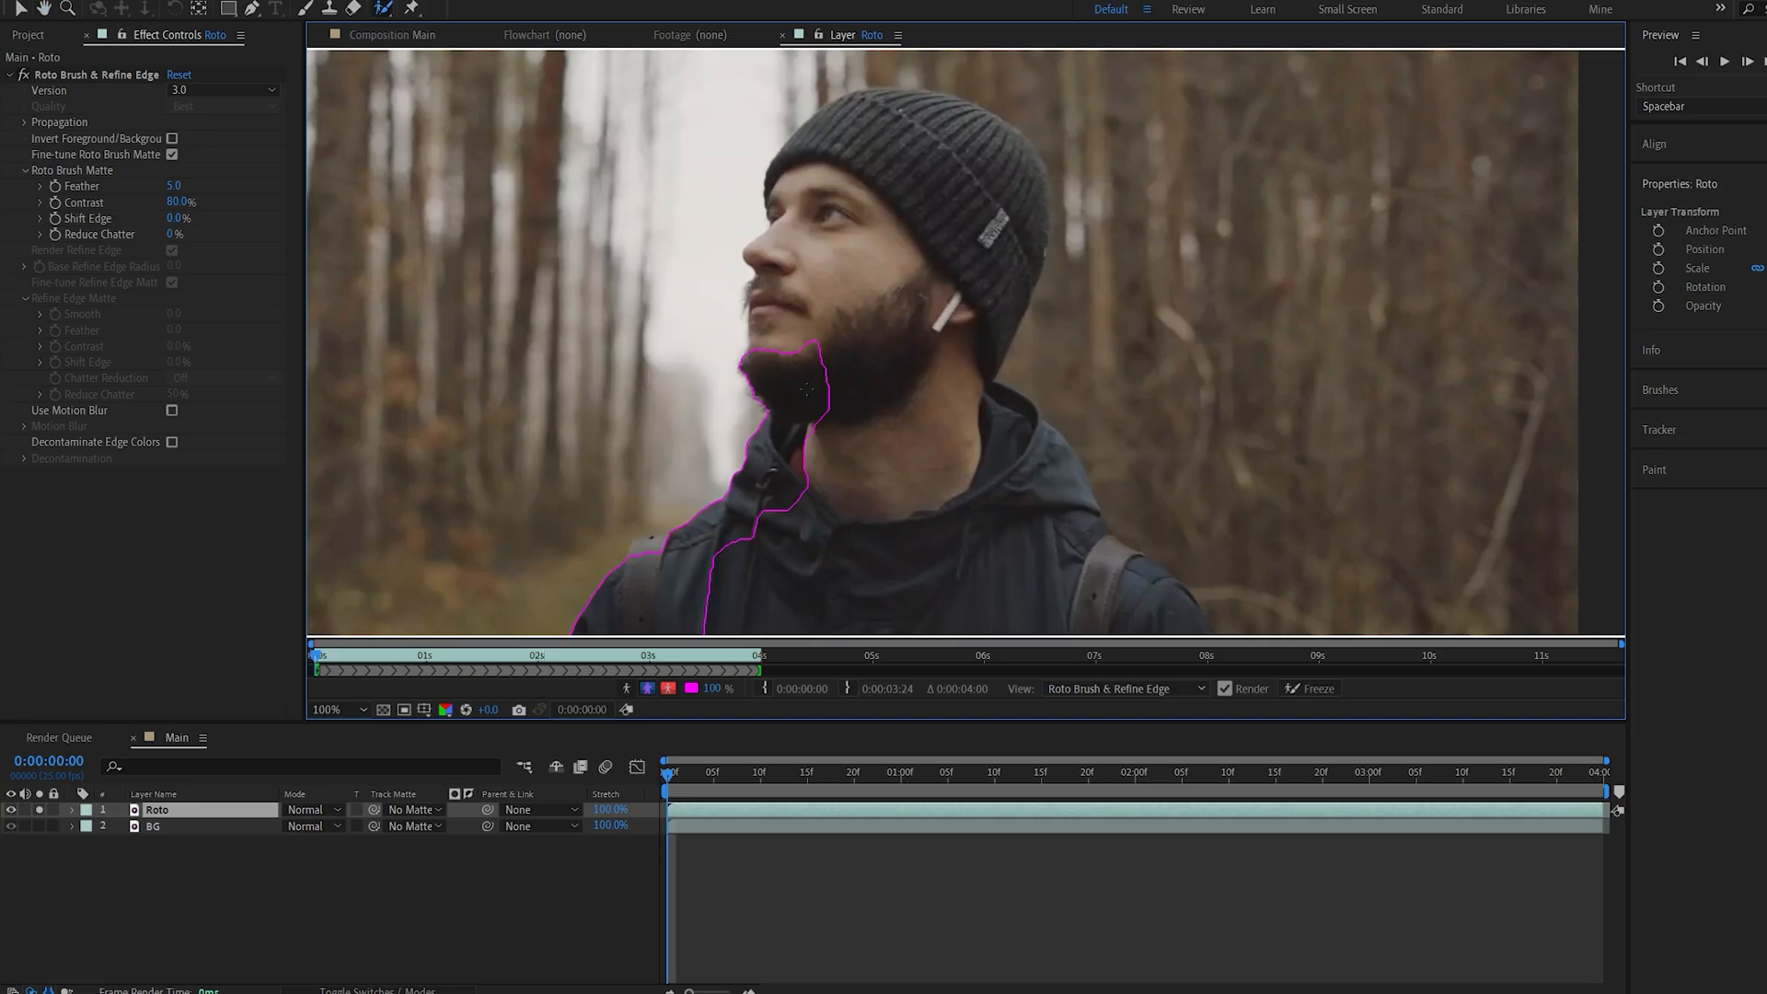
{"action": "left_click_drag", "start_coordinate": [777, 383], "coordinate": [1014, 175]}
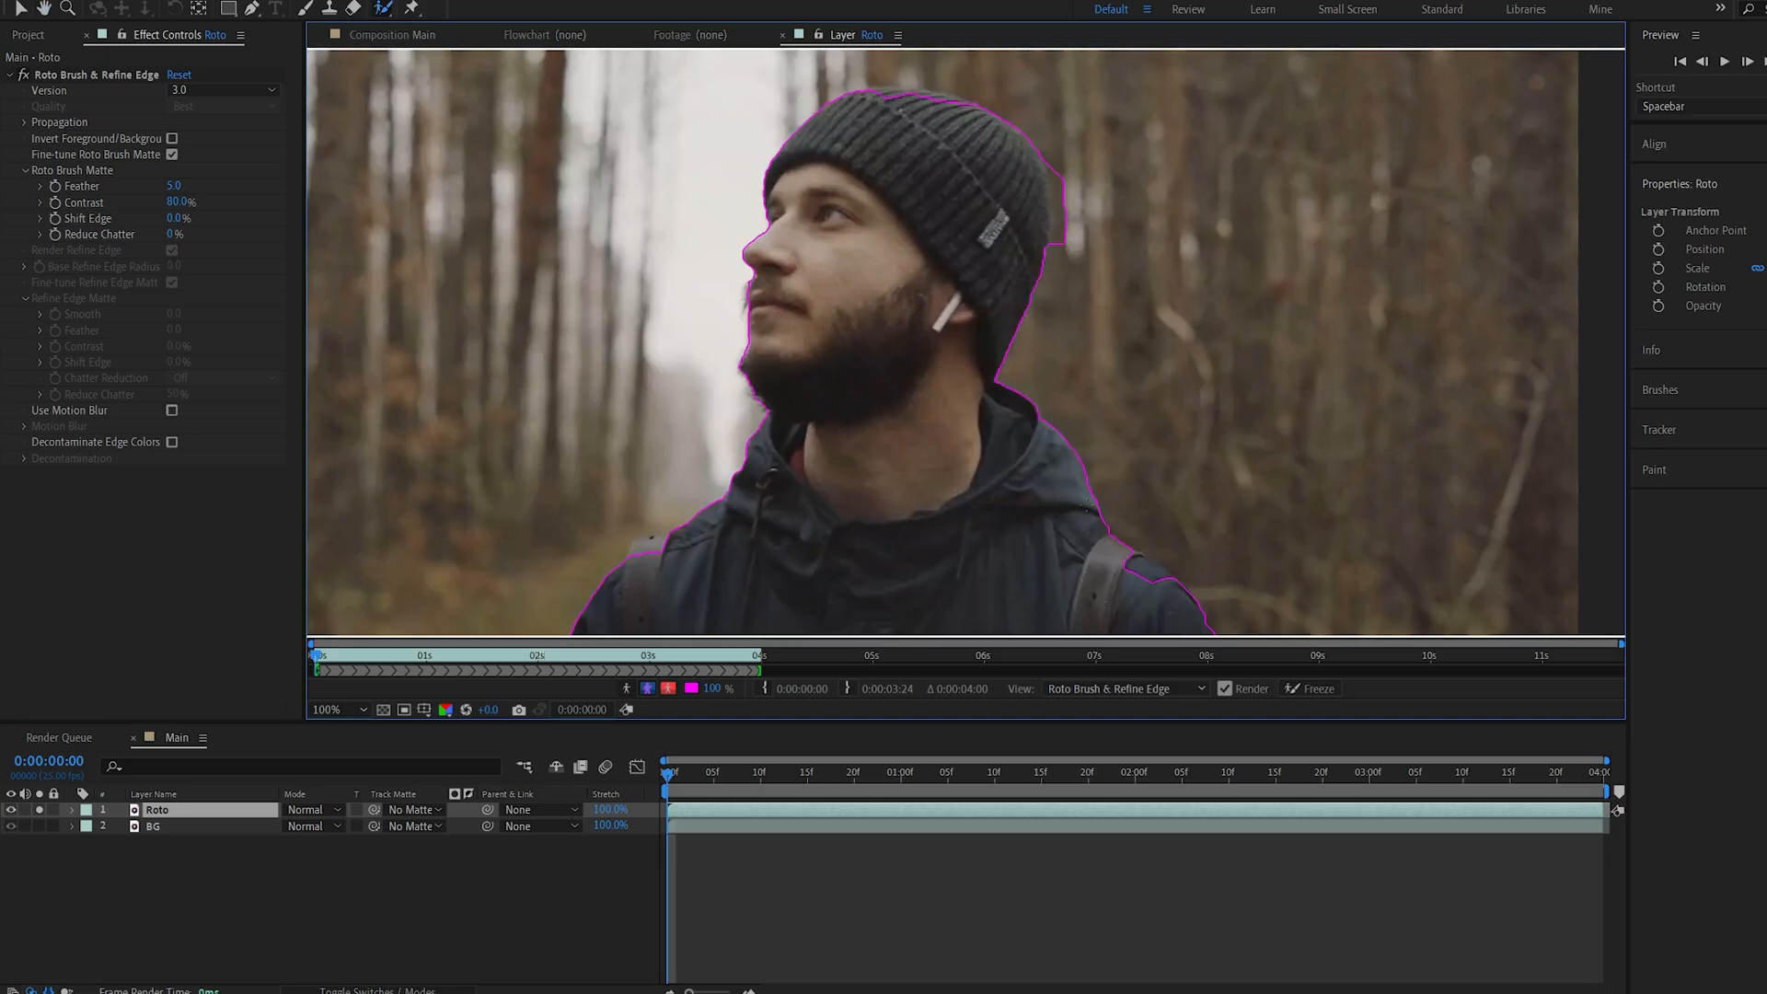
{"action": "left_click_drag", "start_coordinate": [1003, 203], "coordinate": [1071, 287]}
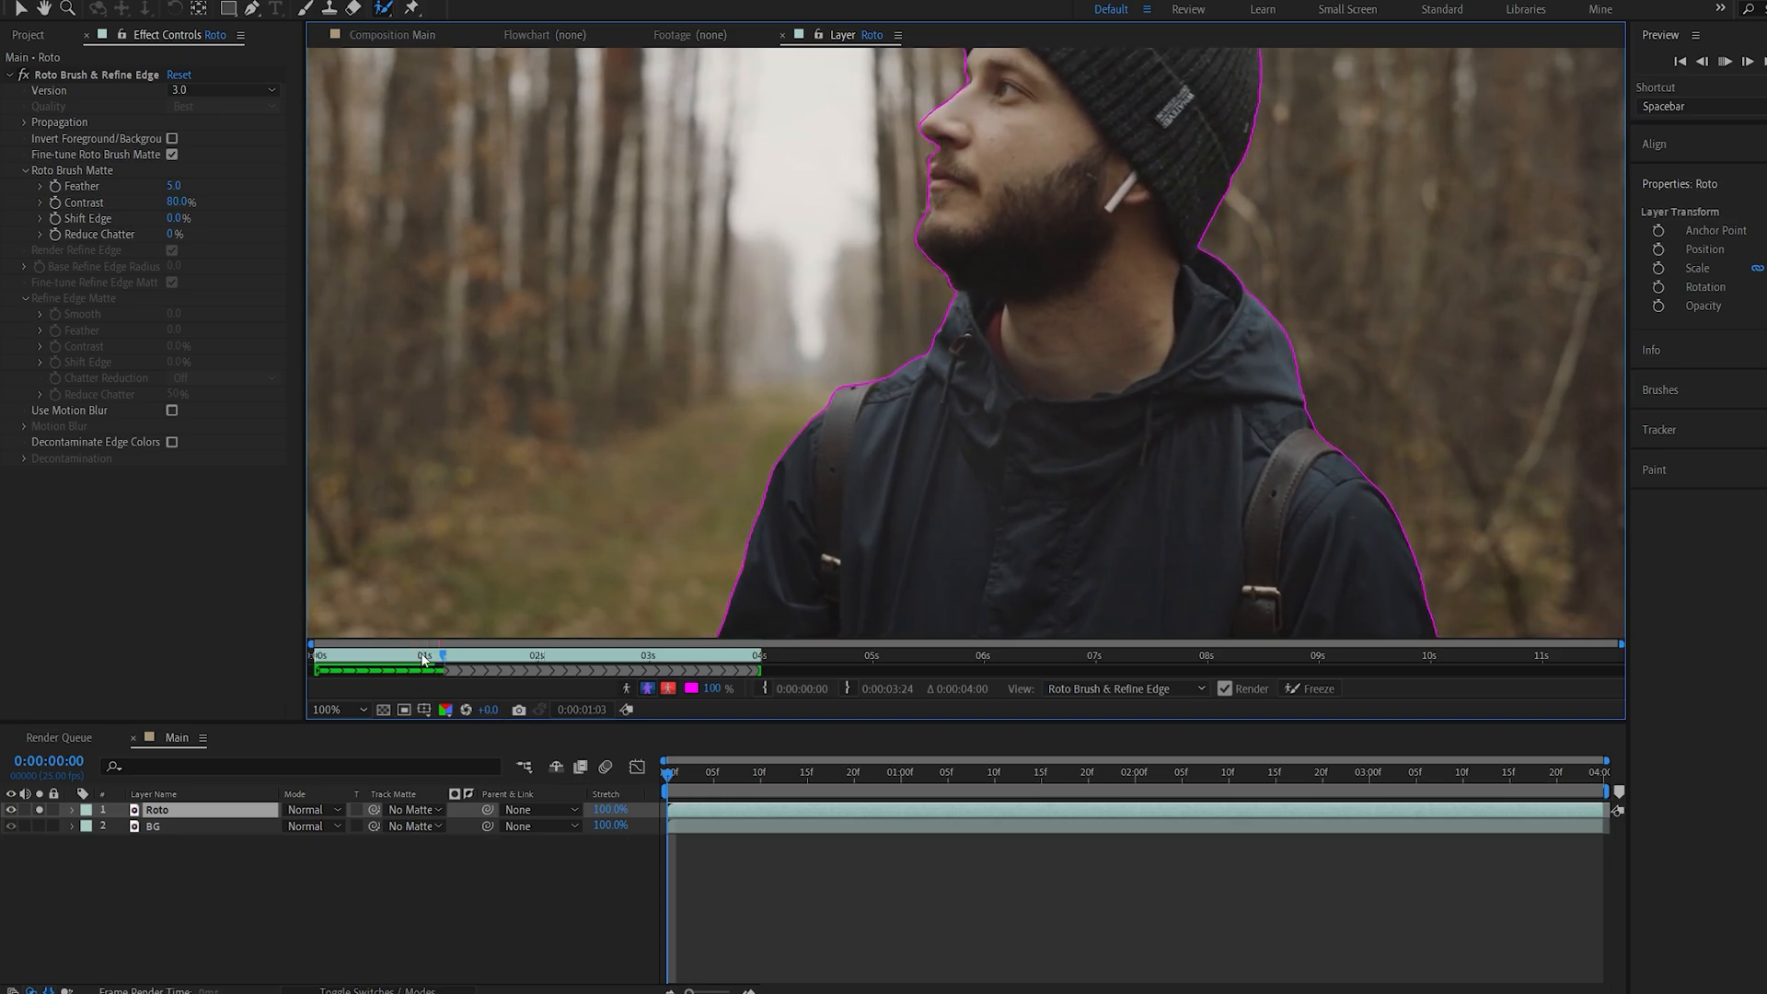
{"action": "left_click", "coordinate": [1309, 689]}
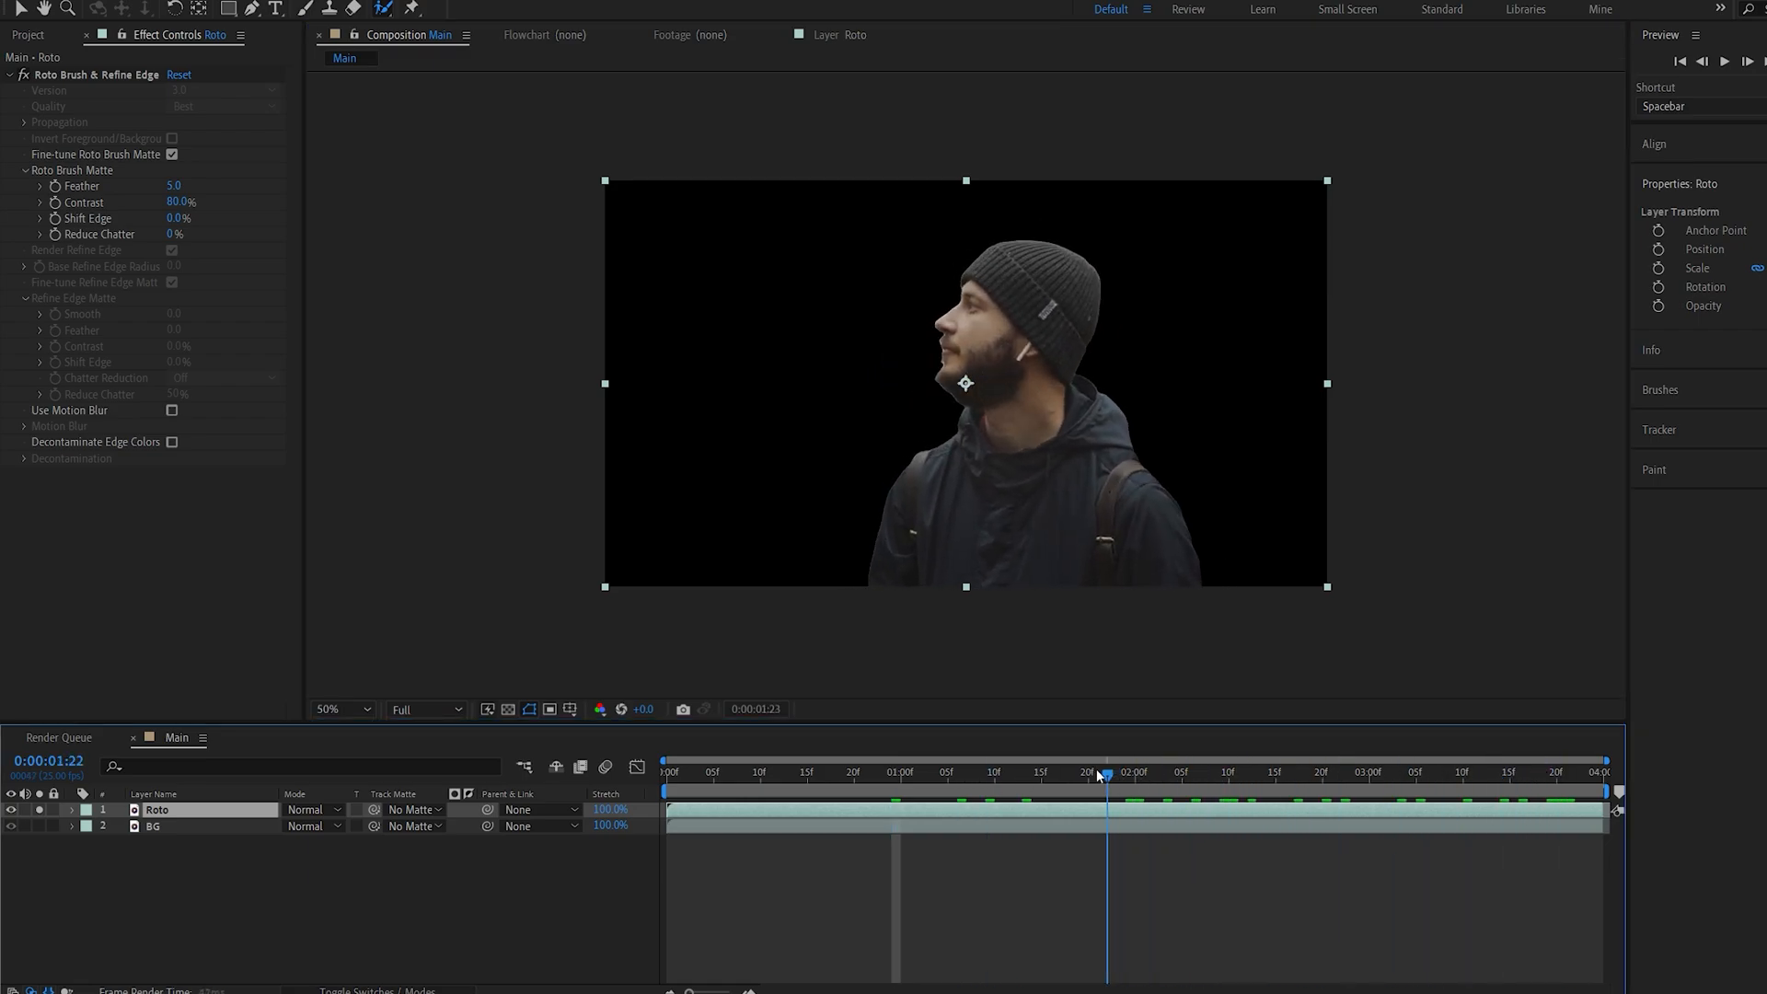
Set Roto Brush Matte Feather 15, Shift Edge -5% and Reduce Chatter 5%, then return to frame start.
{"action": "left_click", "coordinate": [828, 771]}
{"action": "type", "text": "15"}
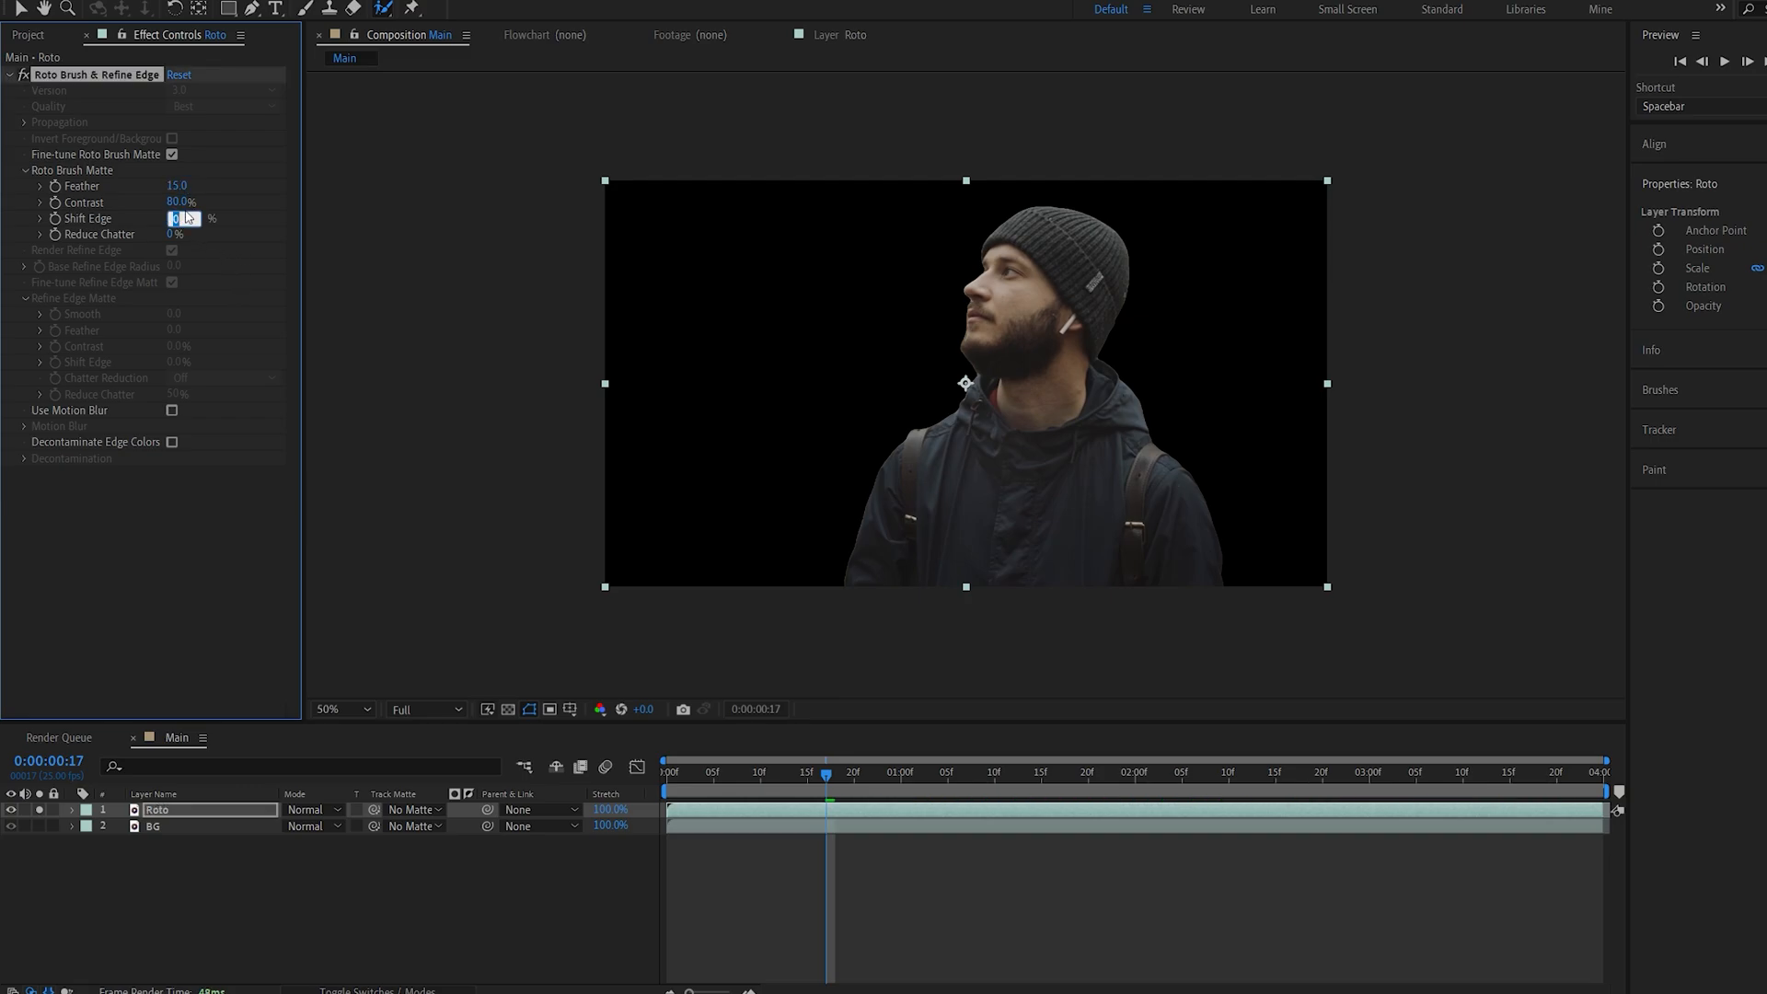
{"action": "type", "text": "-5.0"}
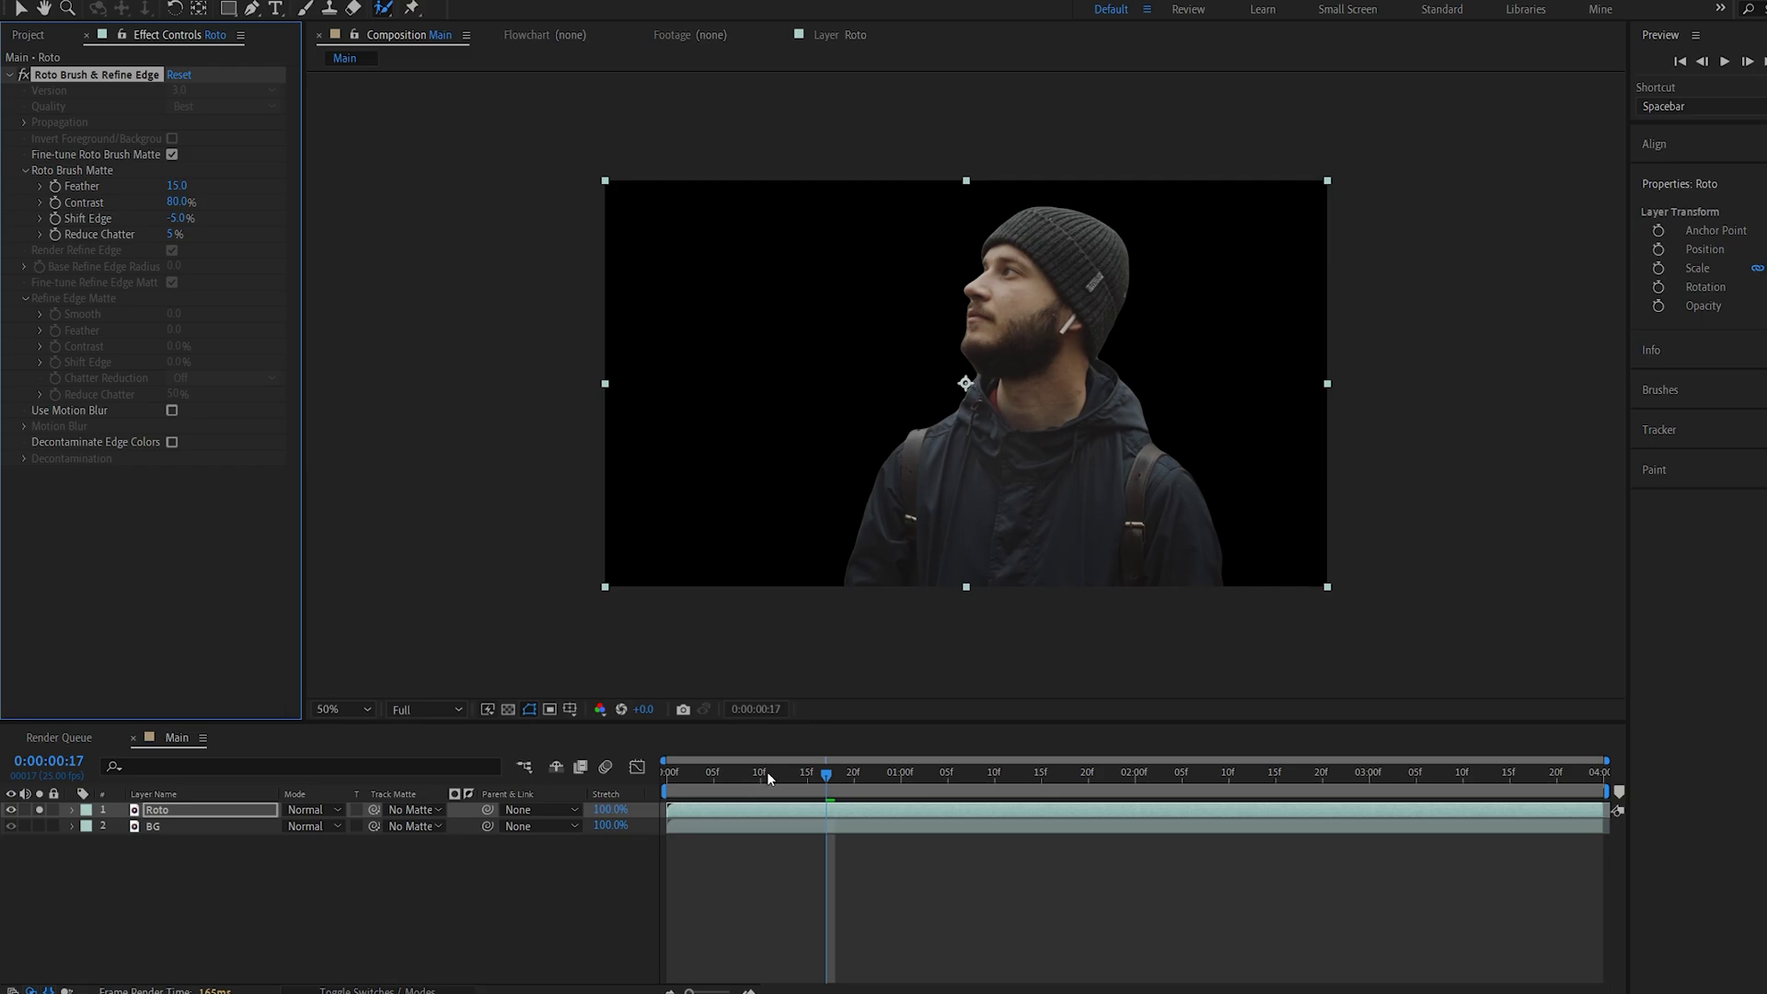
{"action": "left_click", "coordinate": [28, 35]}
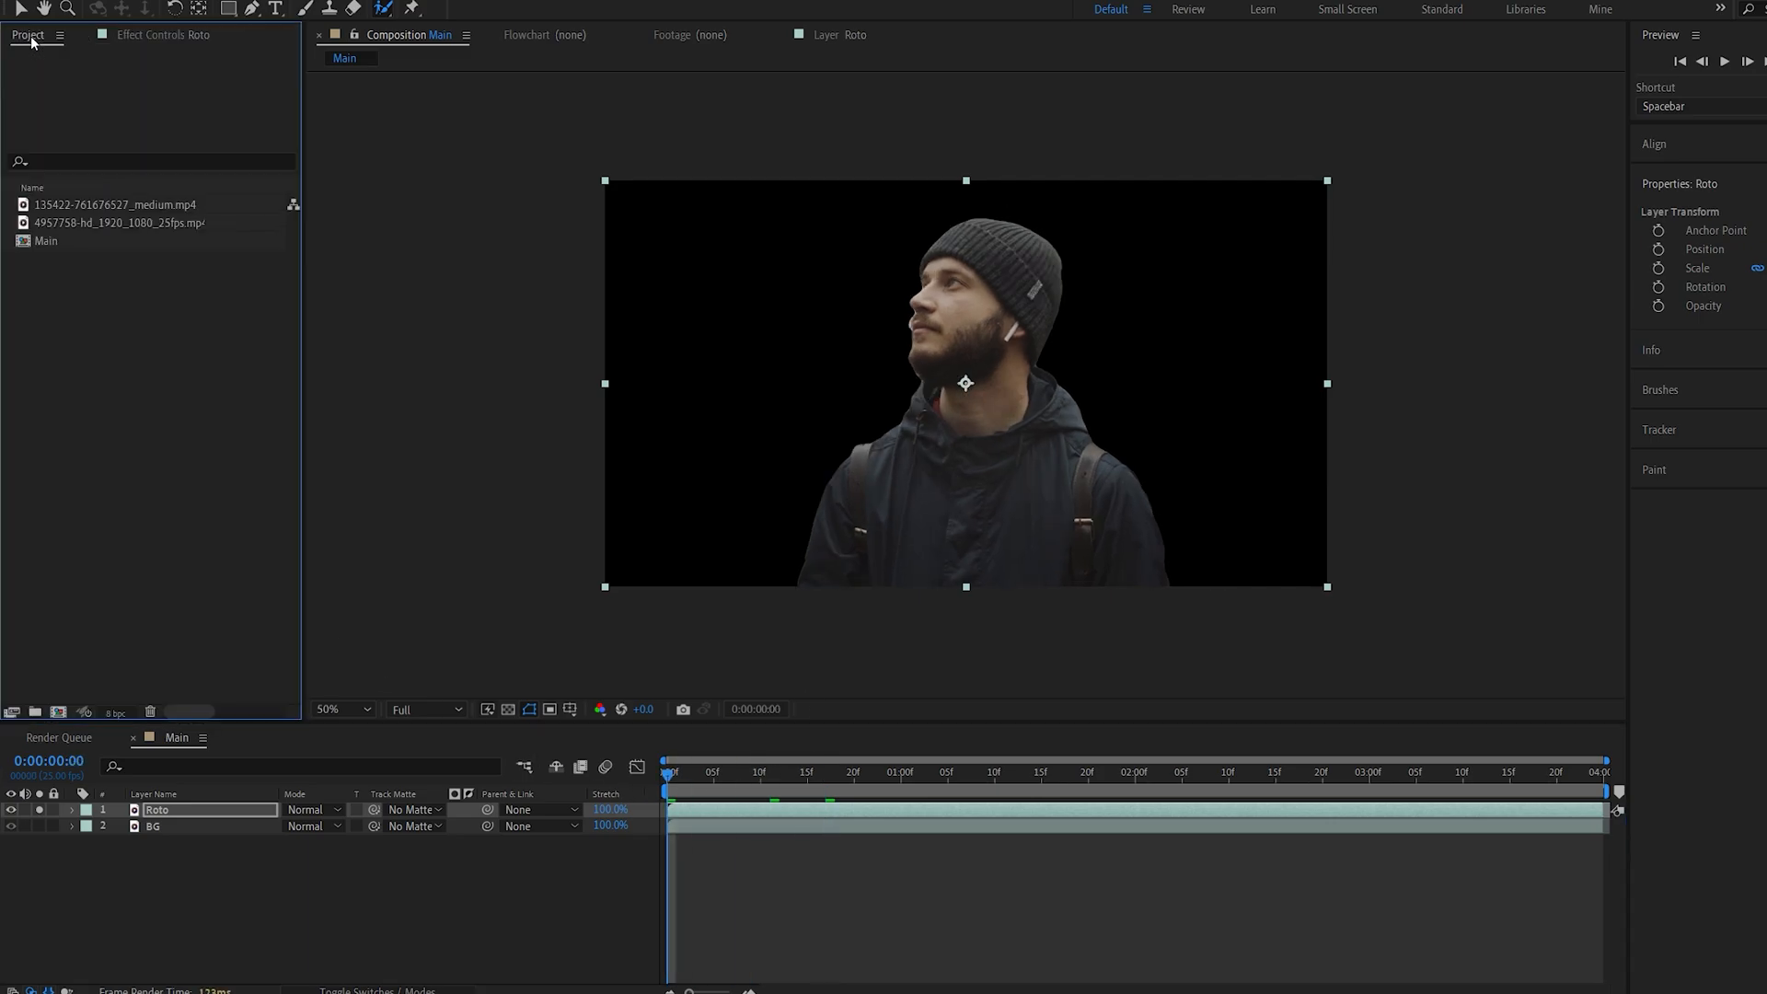
Place the noise footage under Roto at 78% scale, named Static, track-matted to Roto.
{"action": "left_click", "coordinate": [116, 205]}
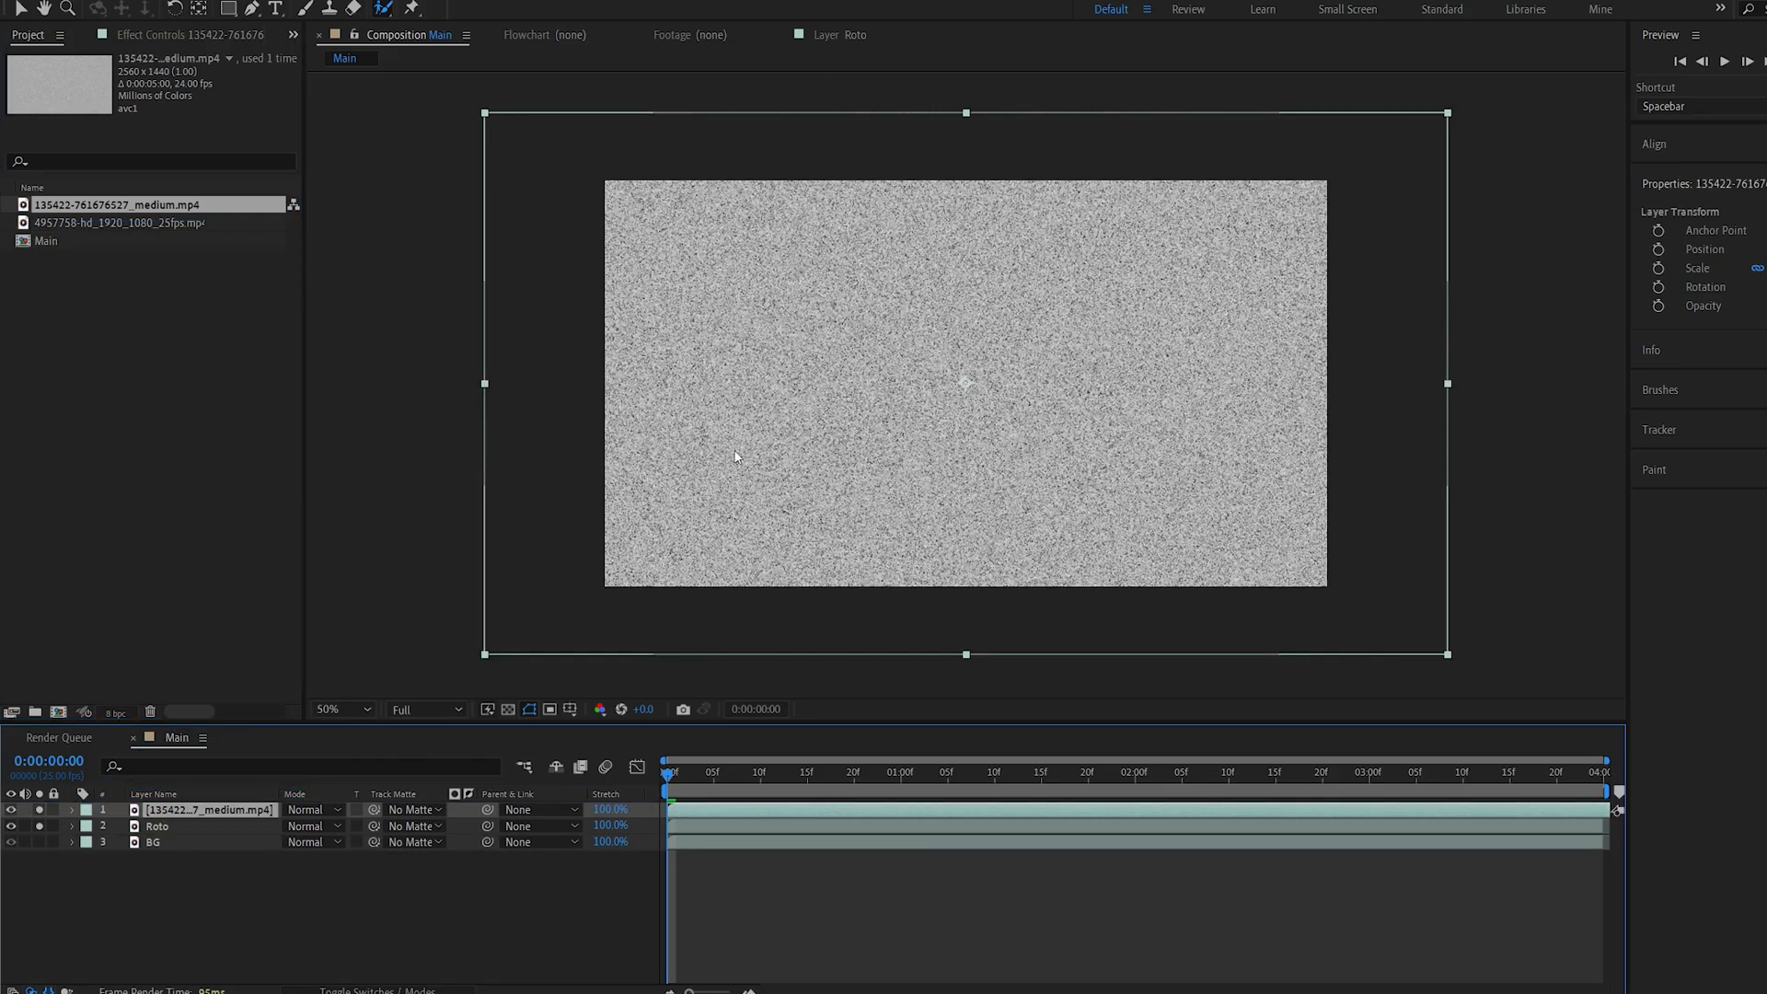
{"action": "mouse_move", "coordinate": [378, 896]}
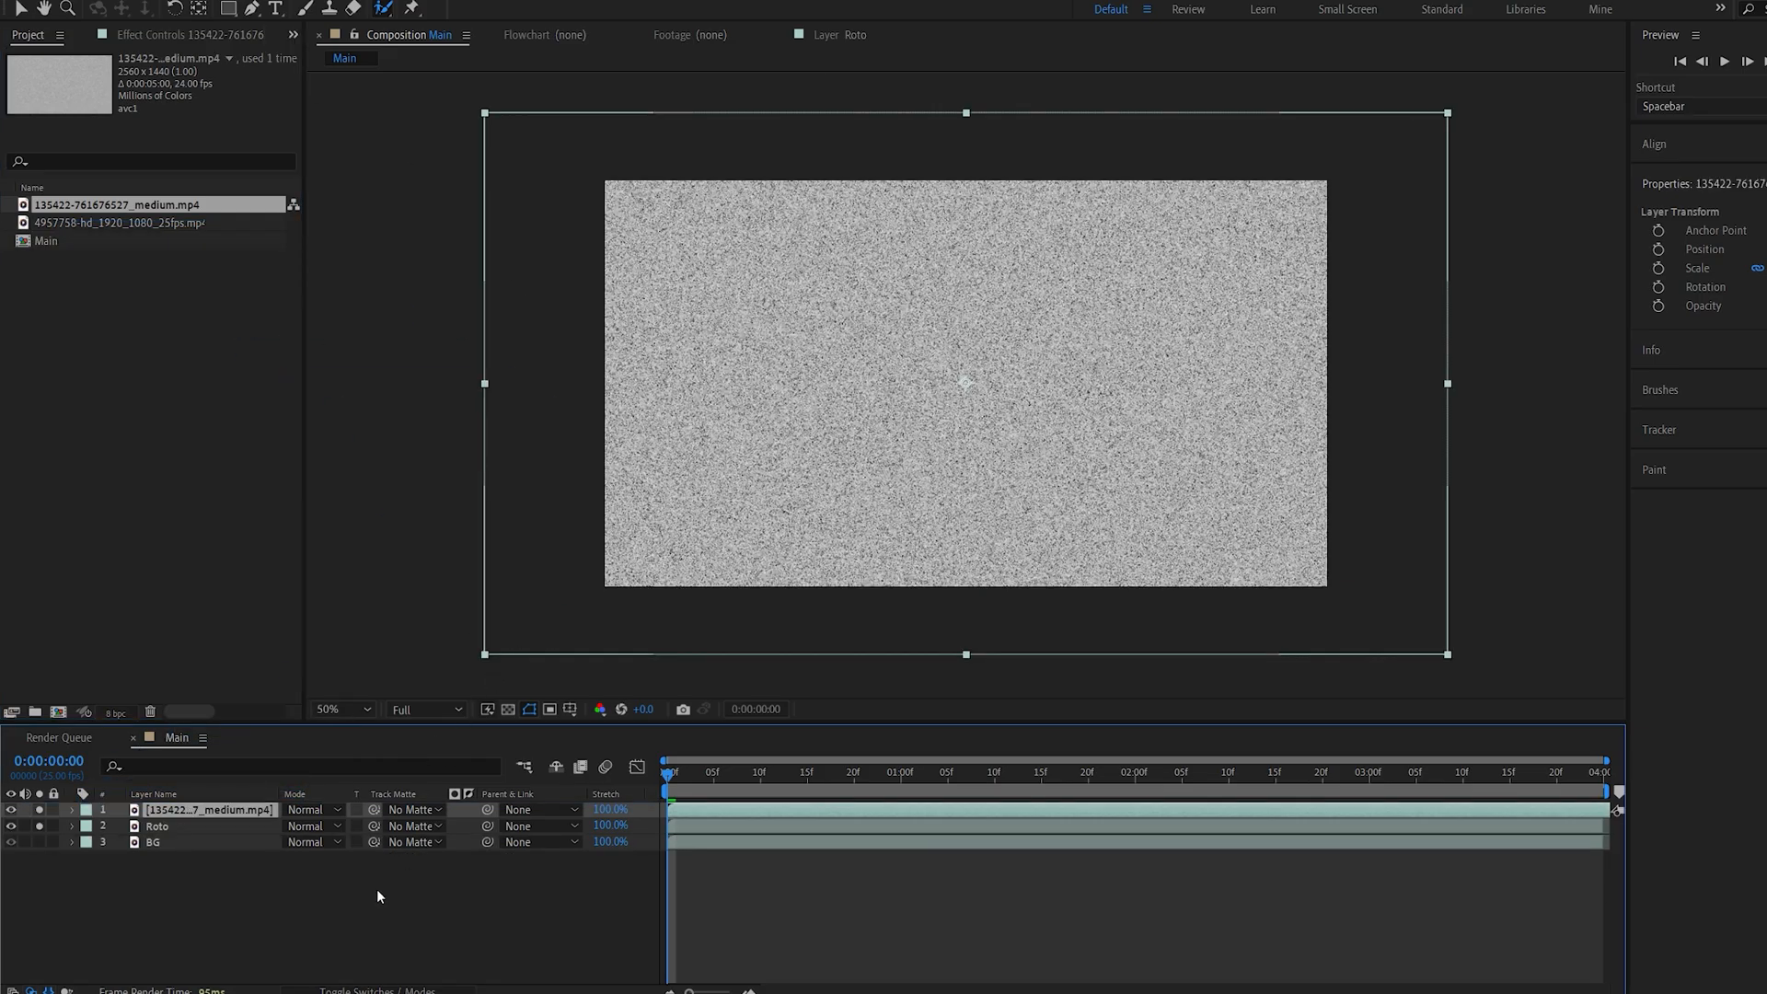
{"action": "mouse_move", "coordinate": [1254, 238]}
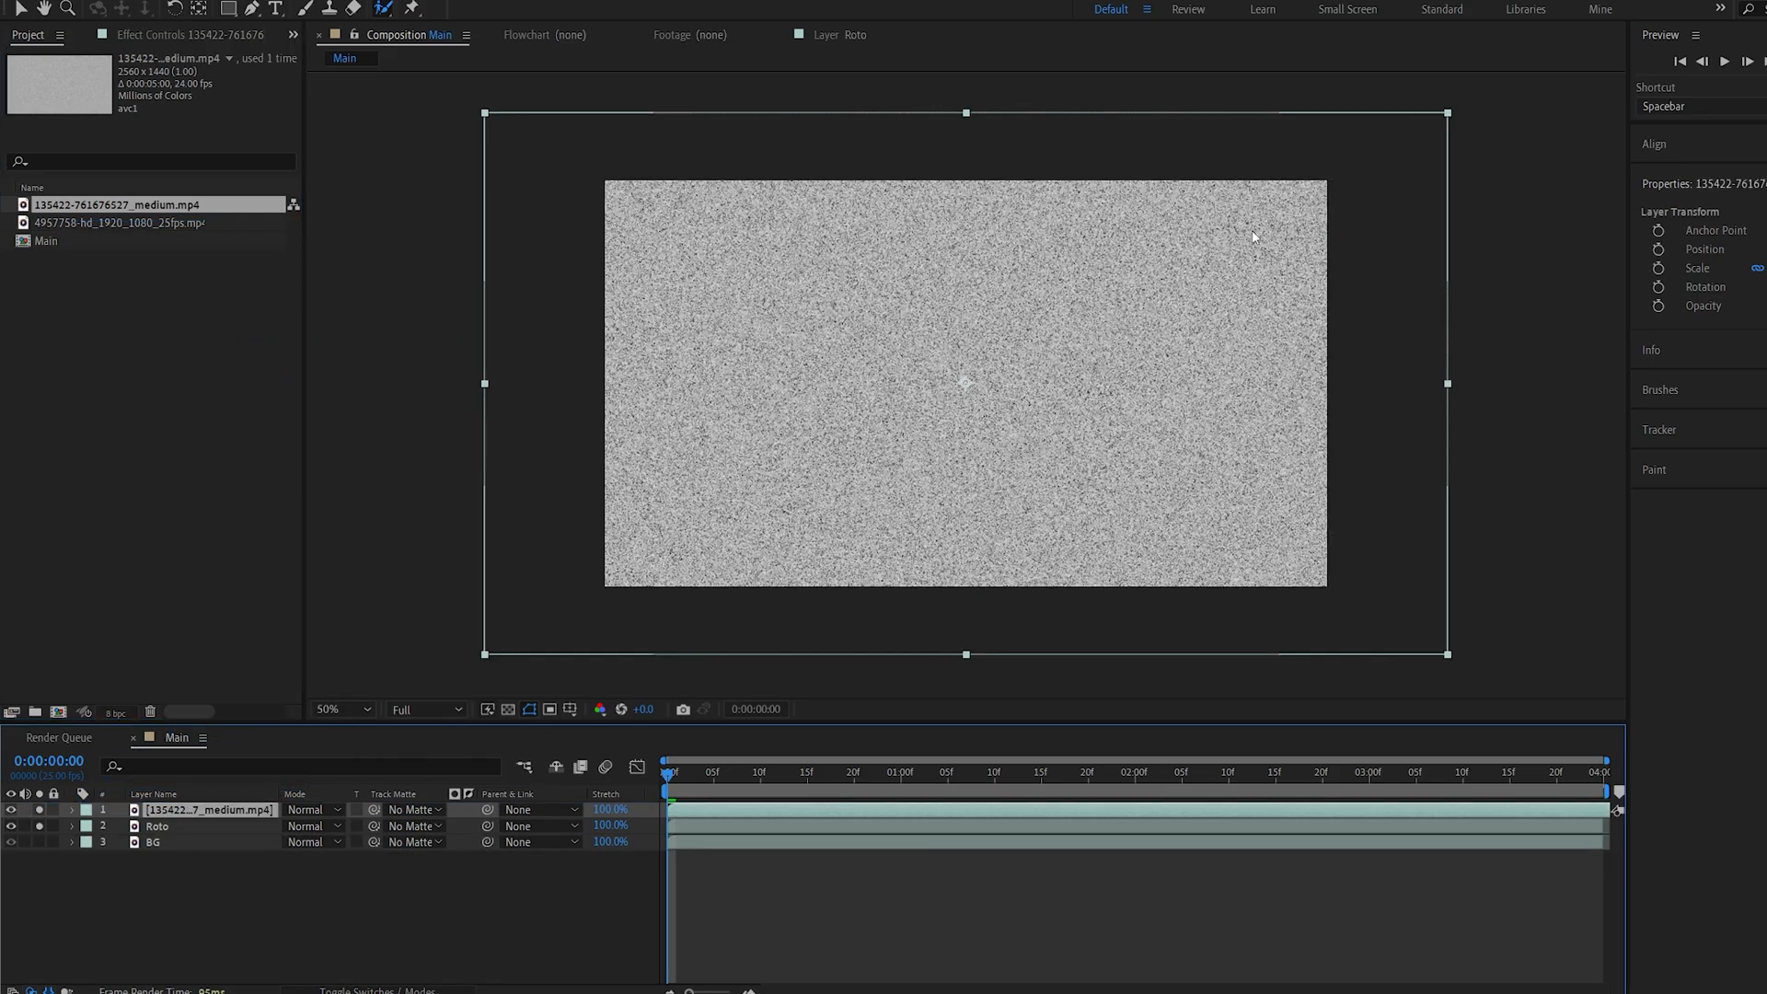
{"action": "left_click", "coordinate": [70, 810]}
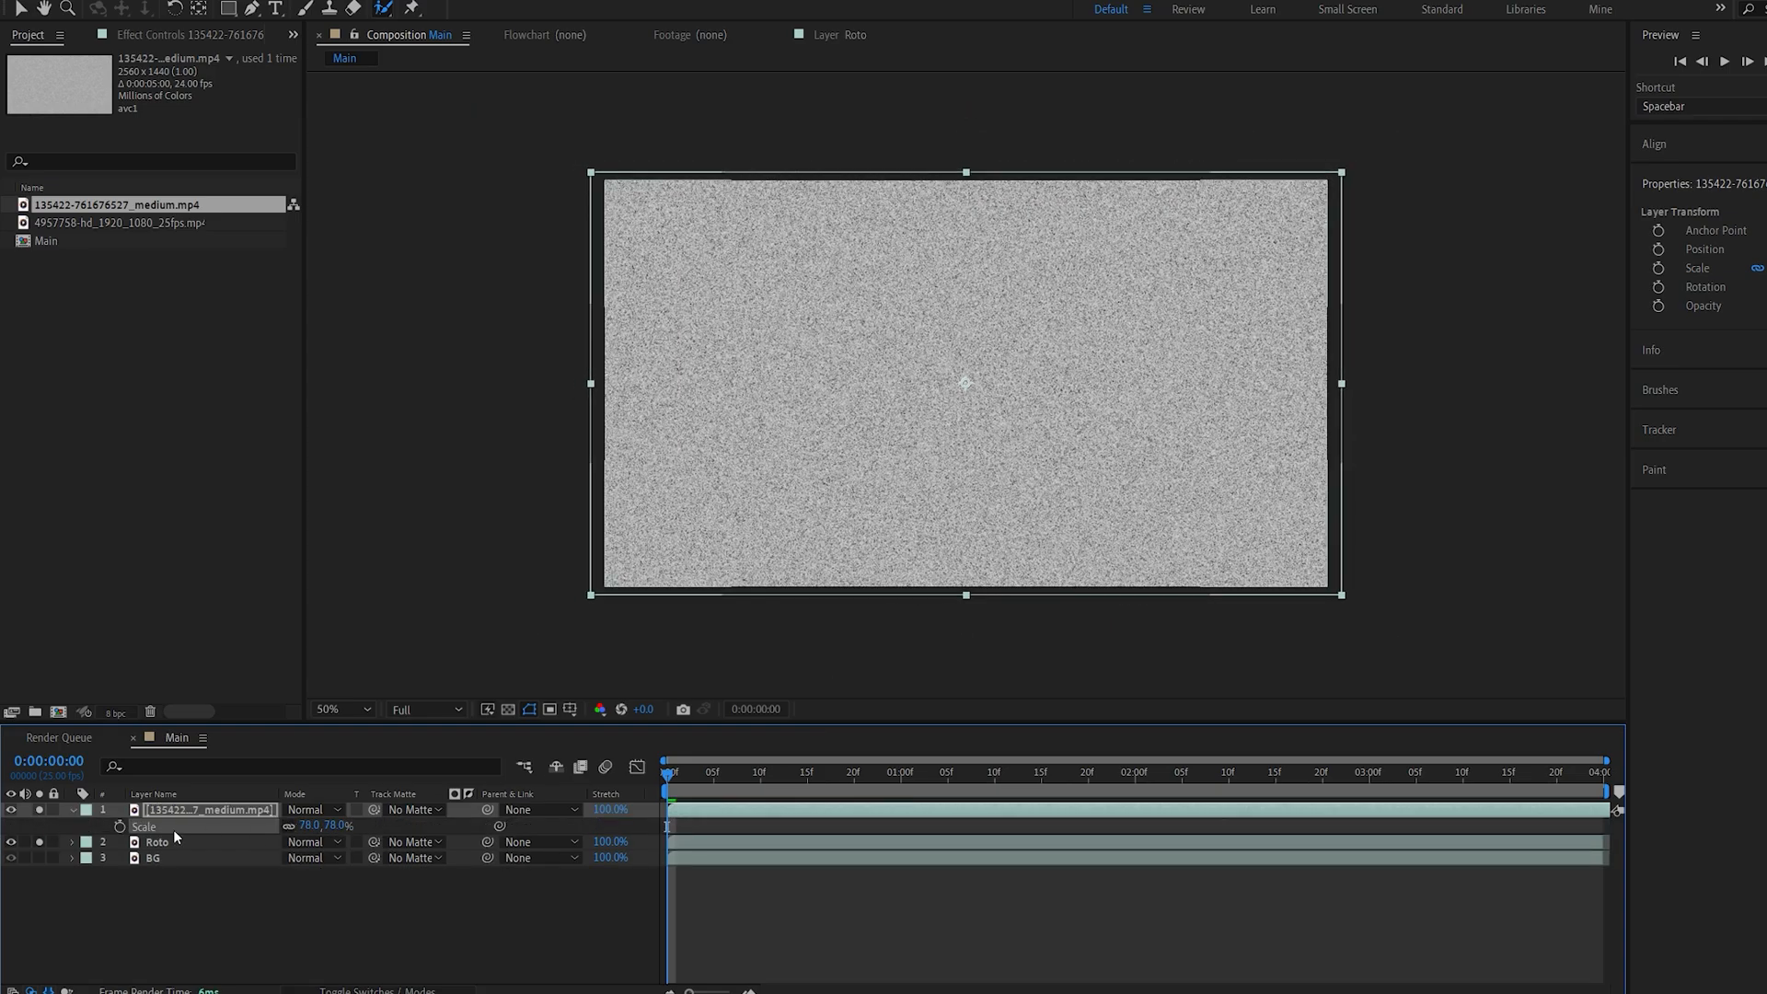
{"action": "double_click", "coordinate": [209, 809]}
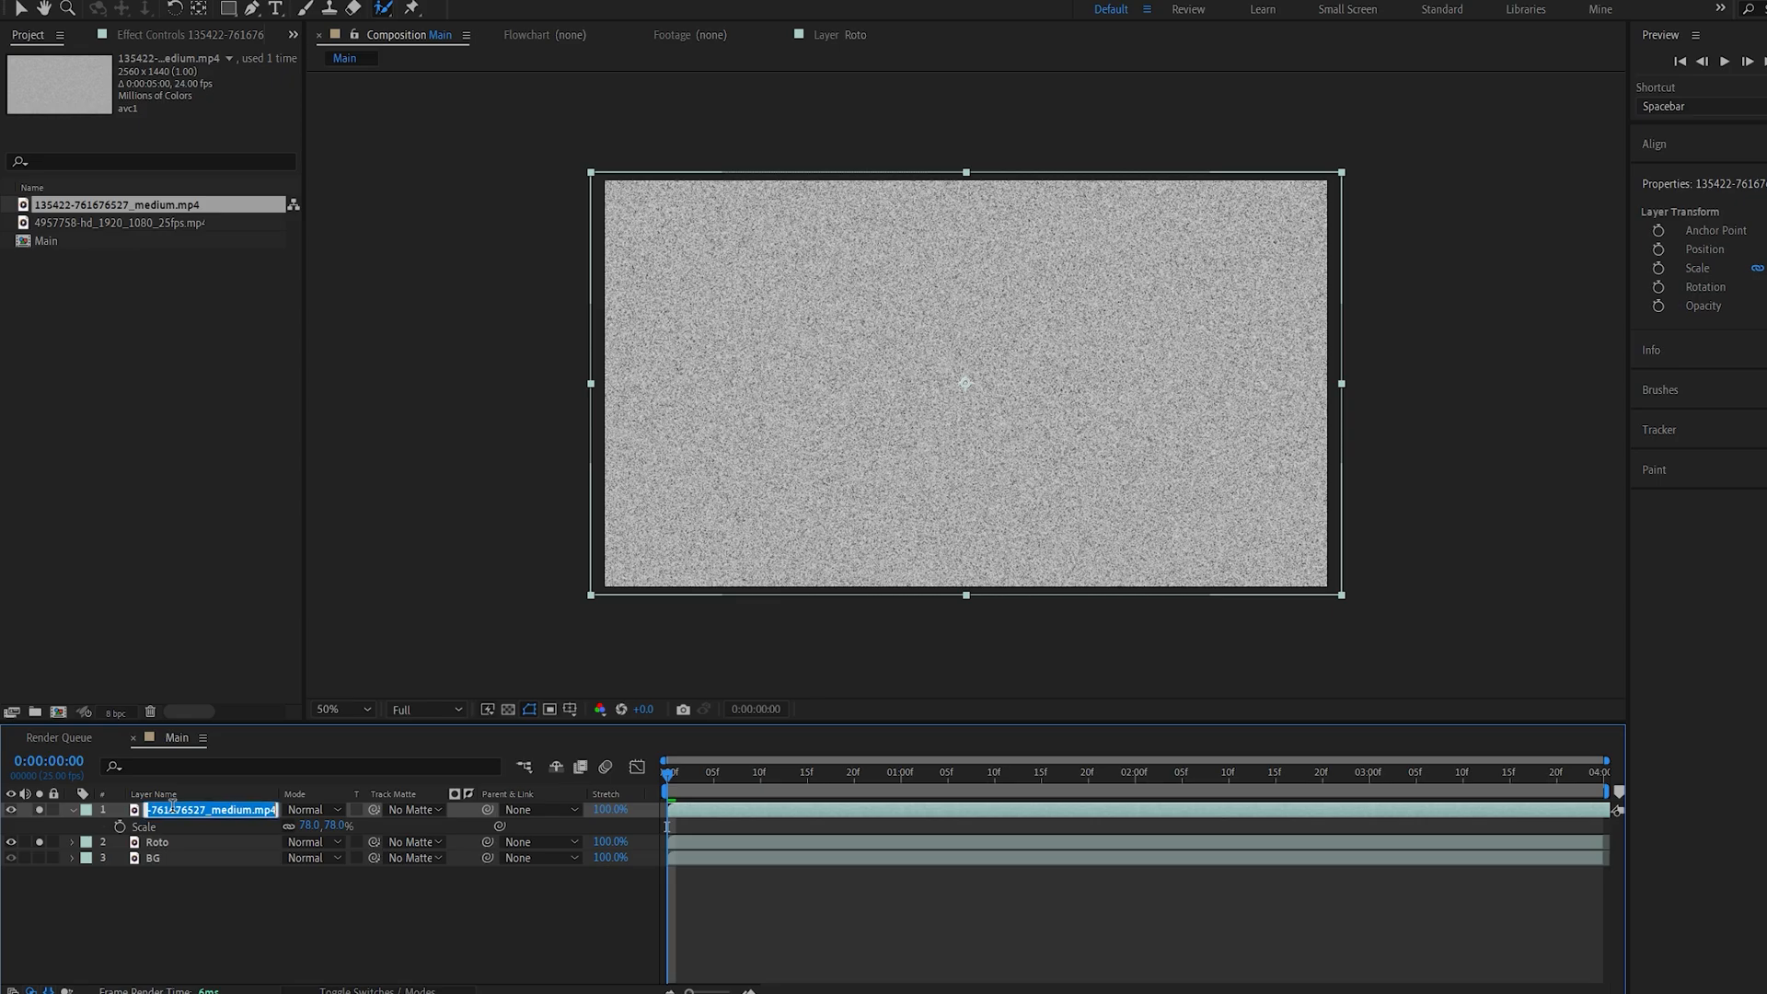
{"action": "type", "text": "Static"}
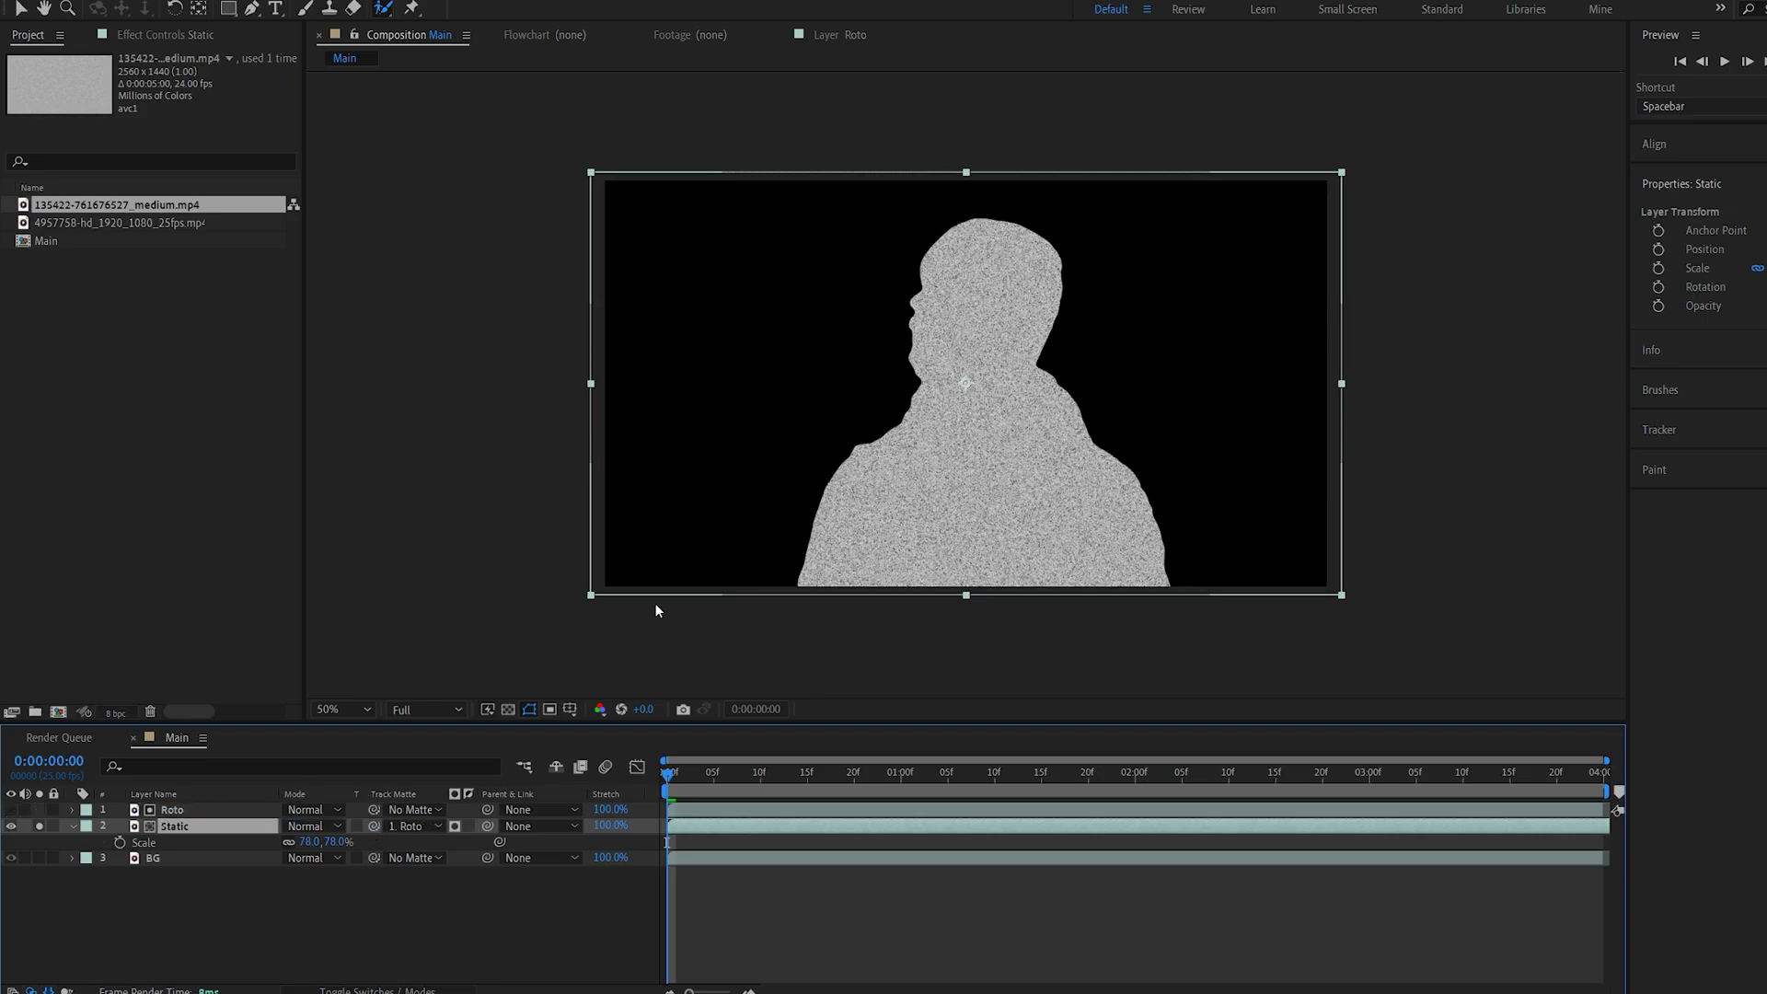
{"action": "left_click", "coordinate": [1228, 771]}
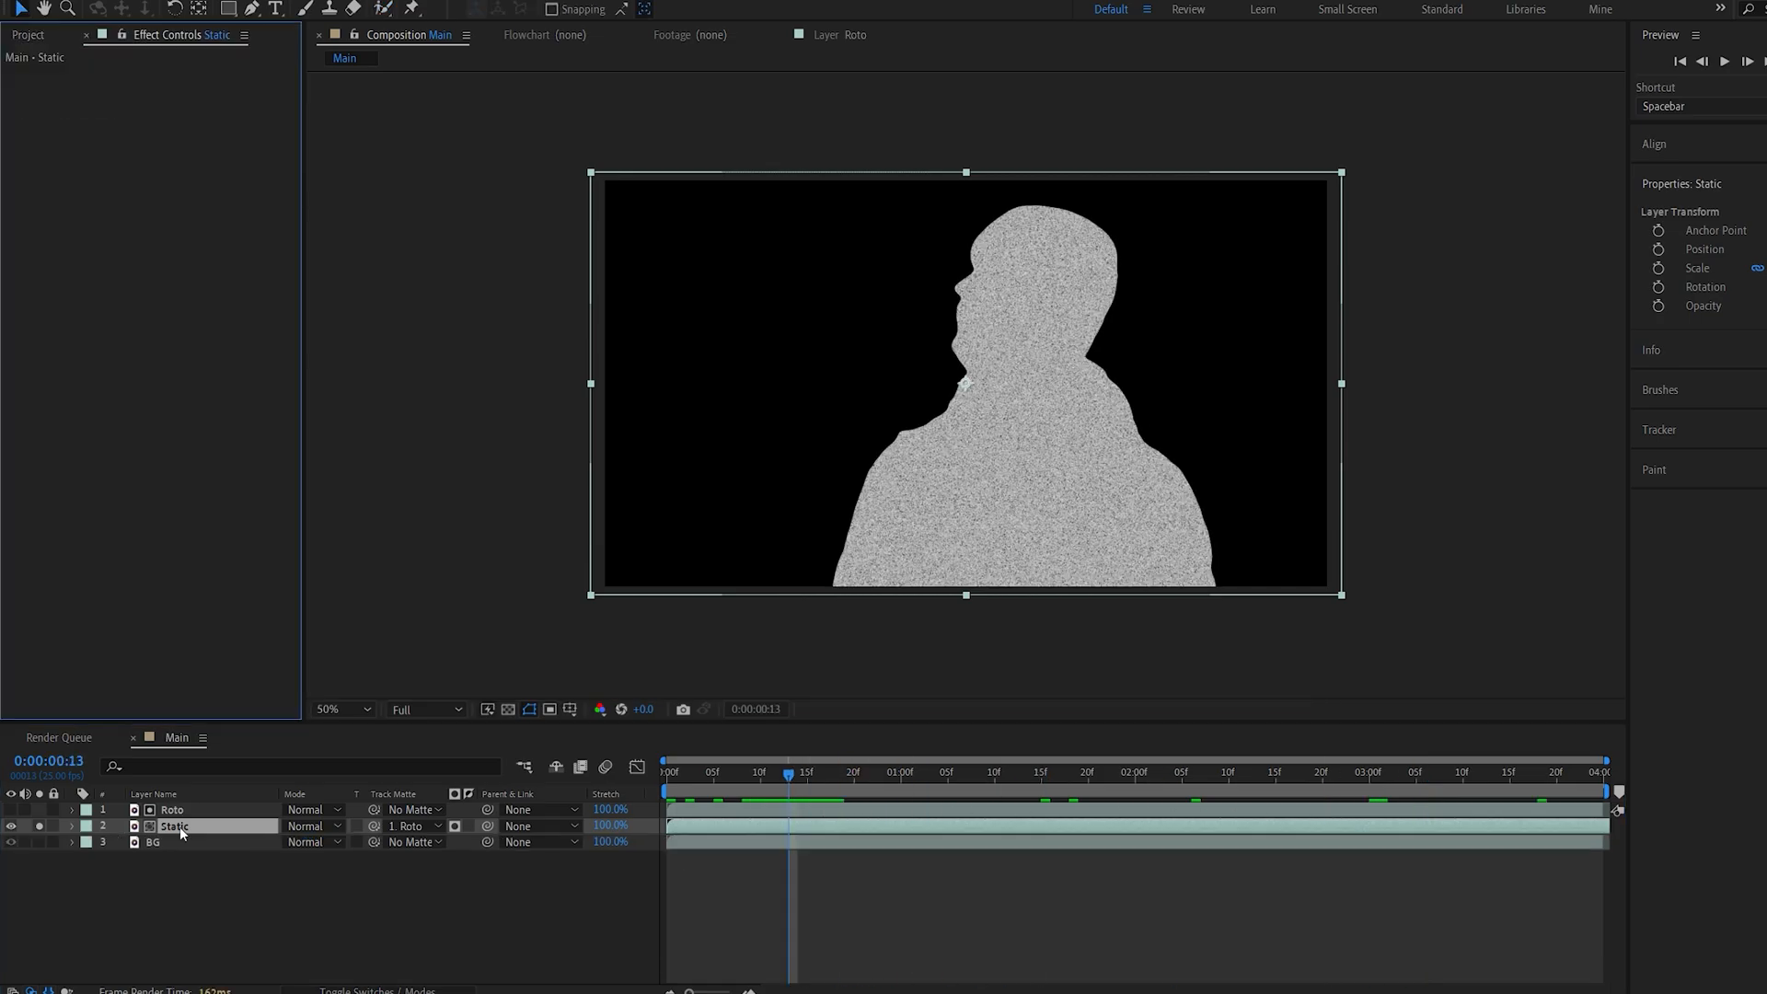
Apply Tint to the Static layer with Map White To set to blue.
{"action": "type", "text": "tint"}
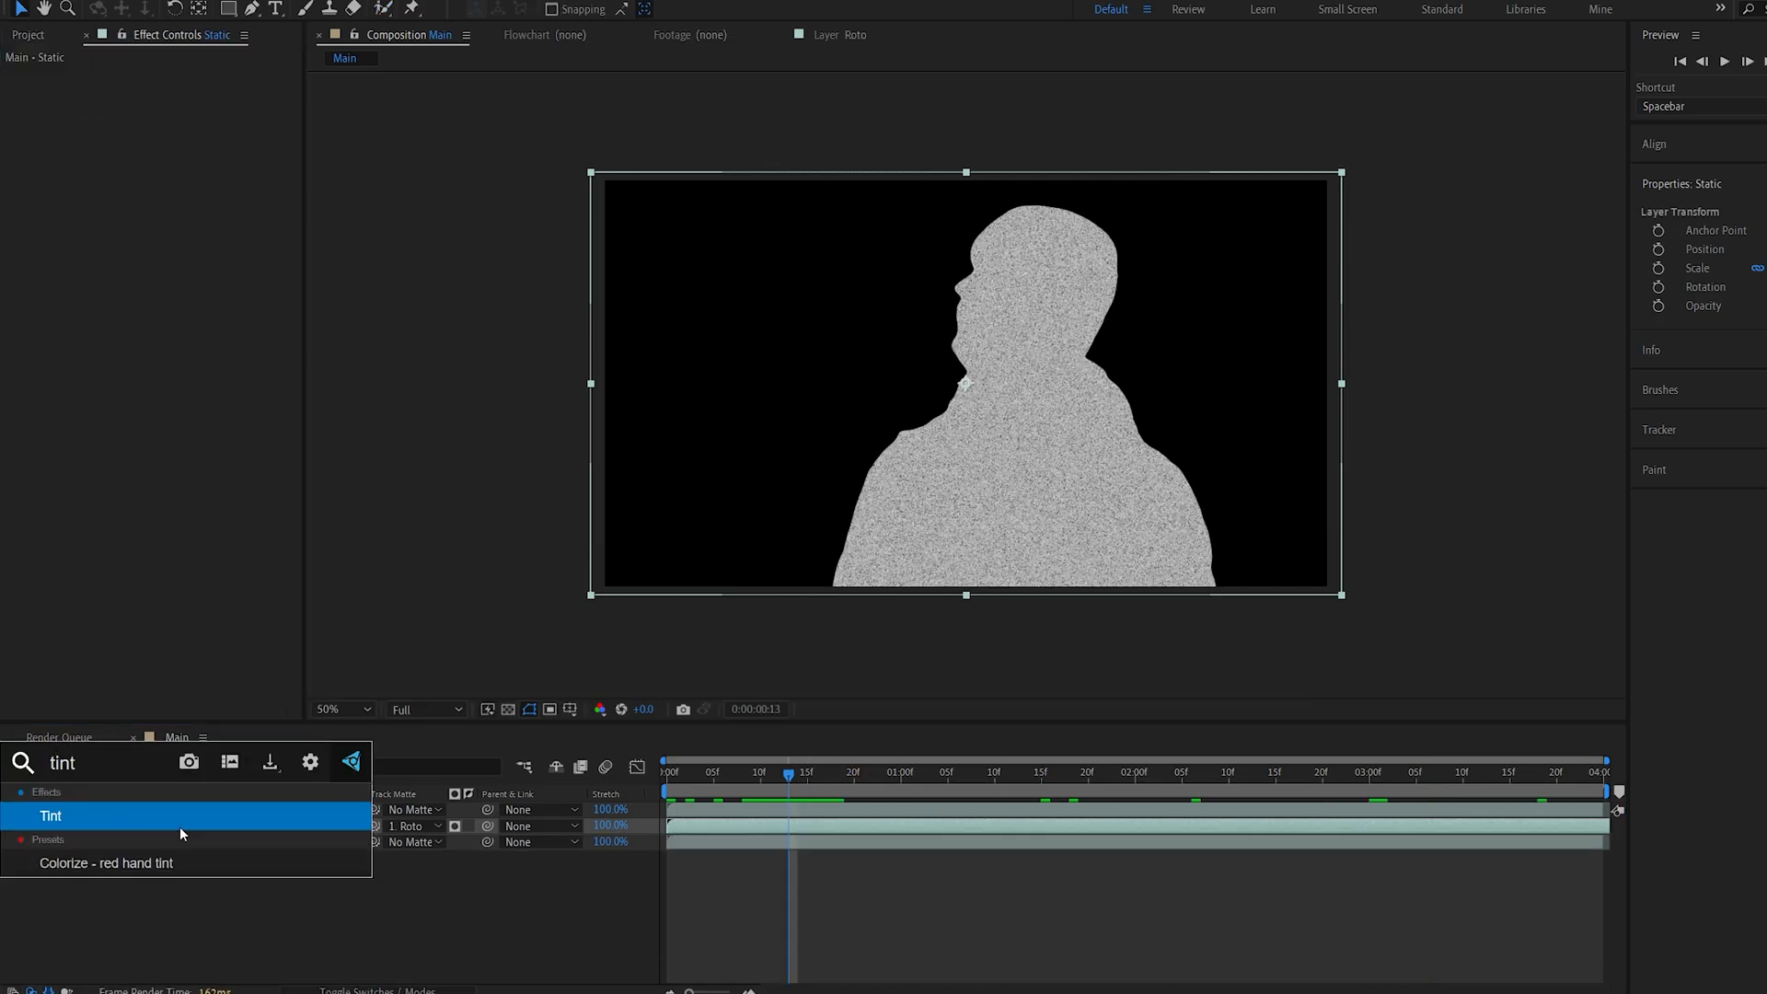
{"action": "double_click", "coordinate": [51, 815]}
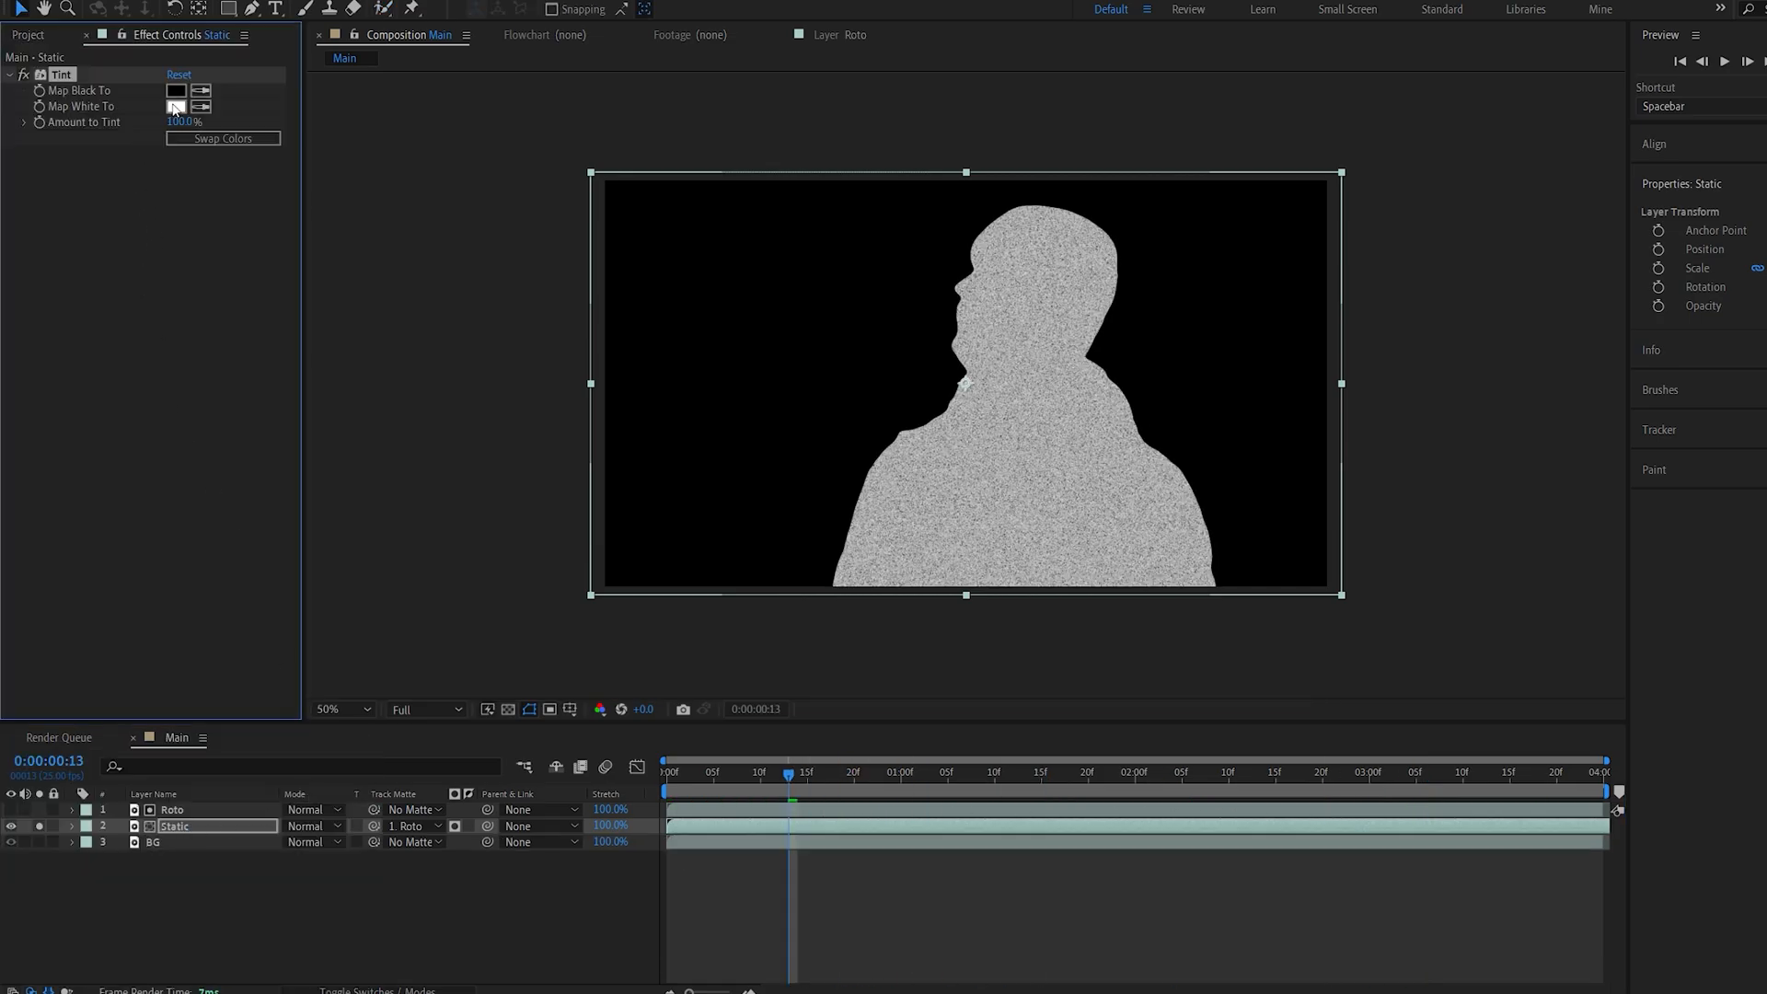
{"action": "left_click", "coordinate": [177, 107]}
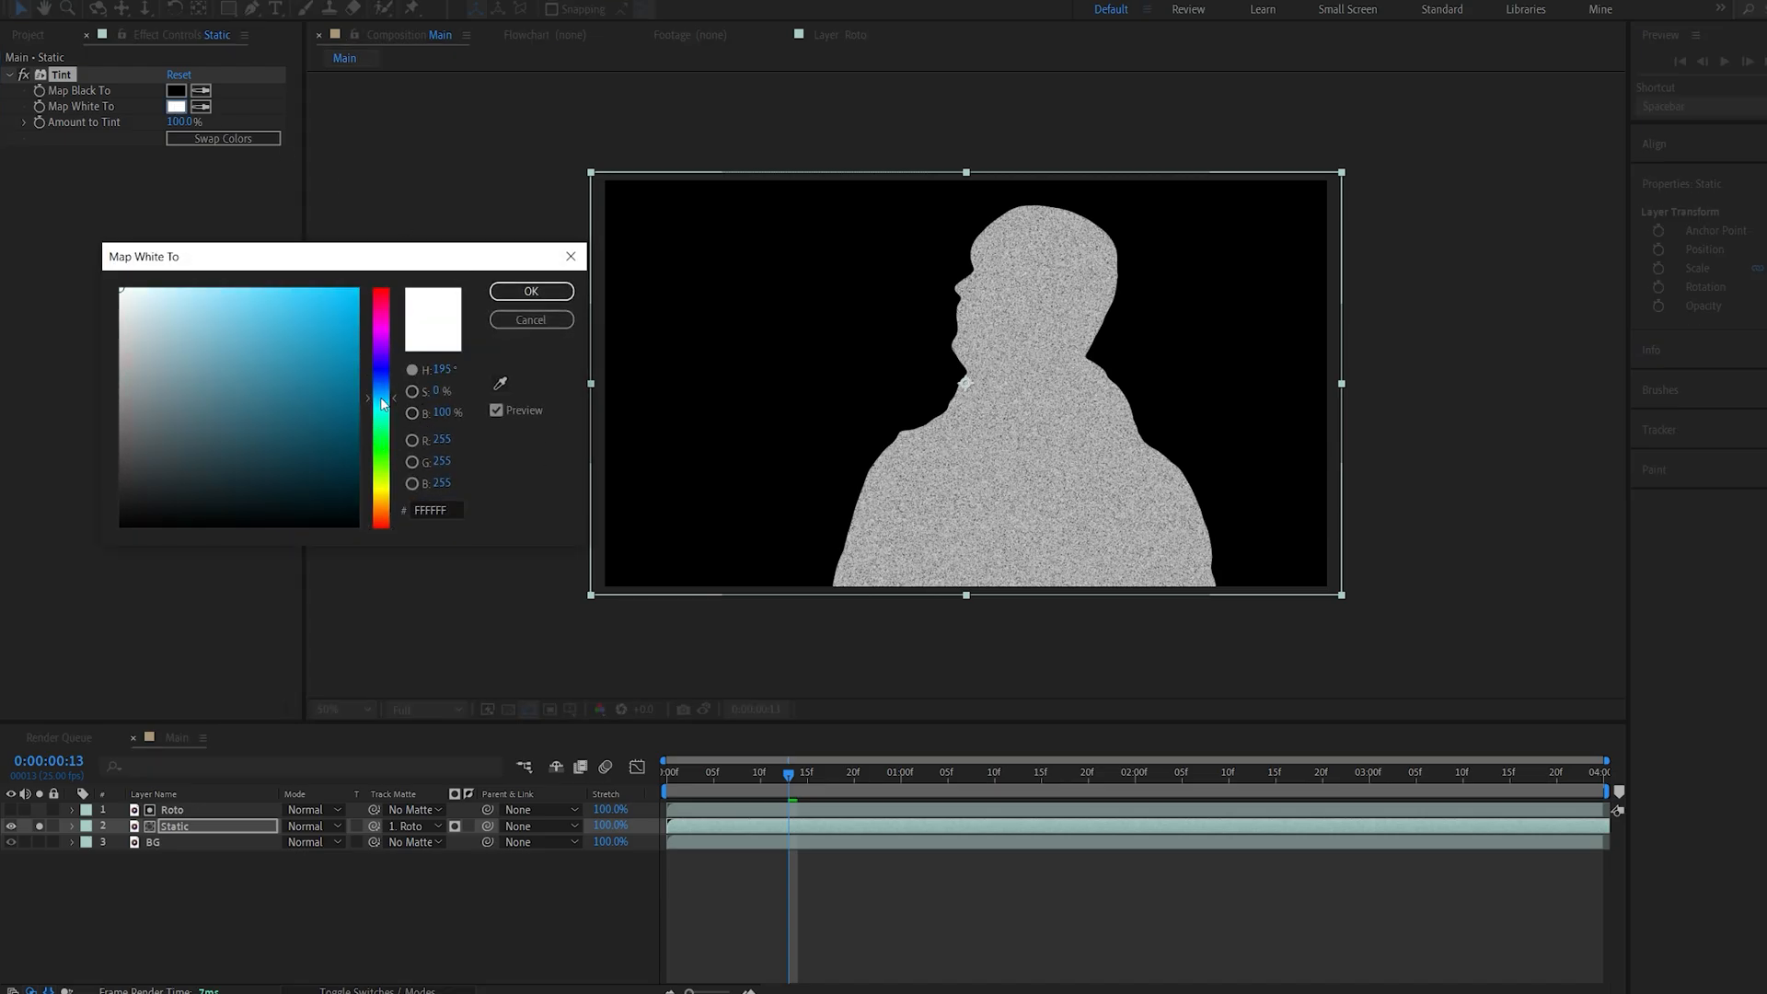
{"action": "left_click", "coordinate": [530, 290]}
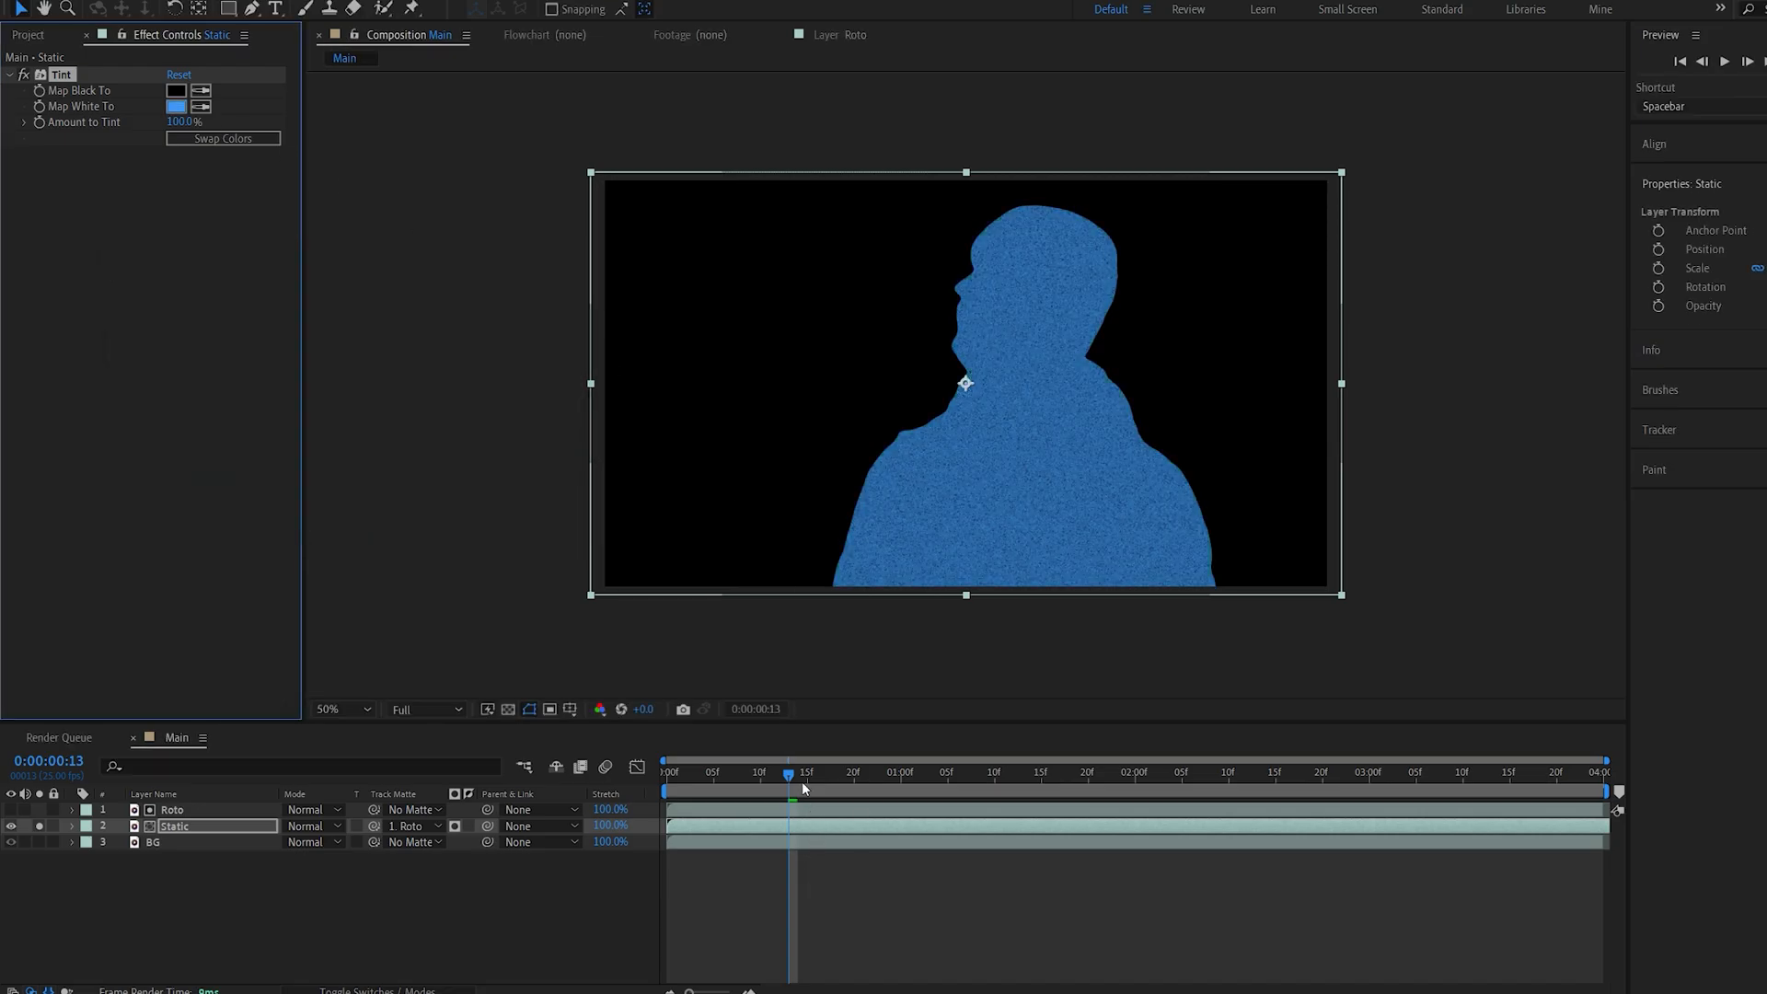
{"action": "left_click", "coordinate": [153, 841]}
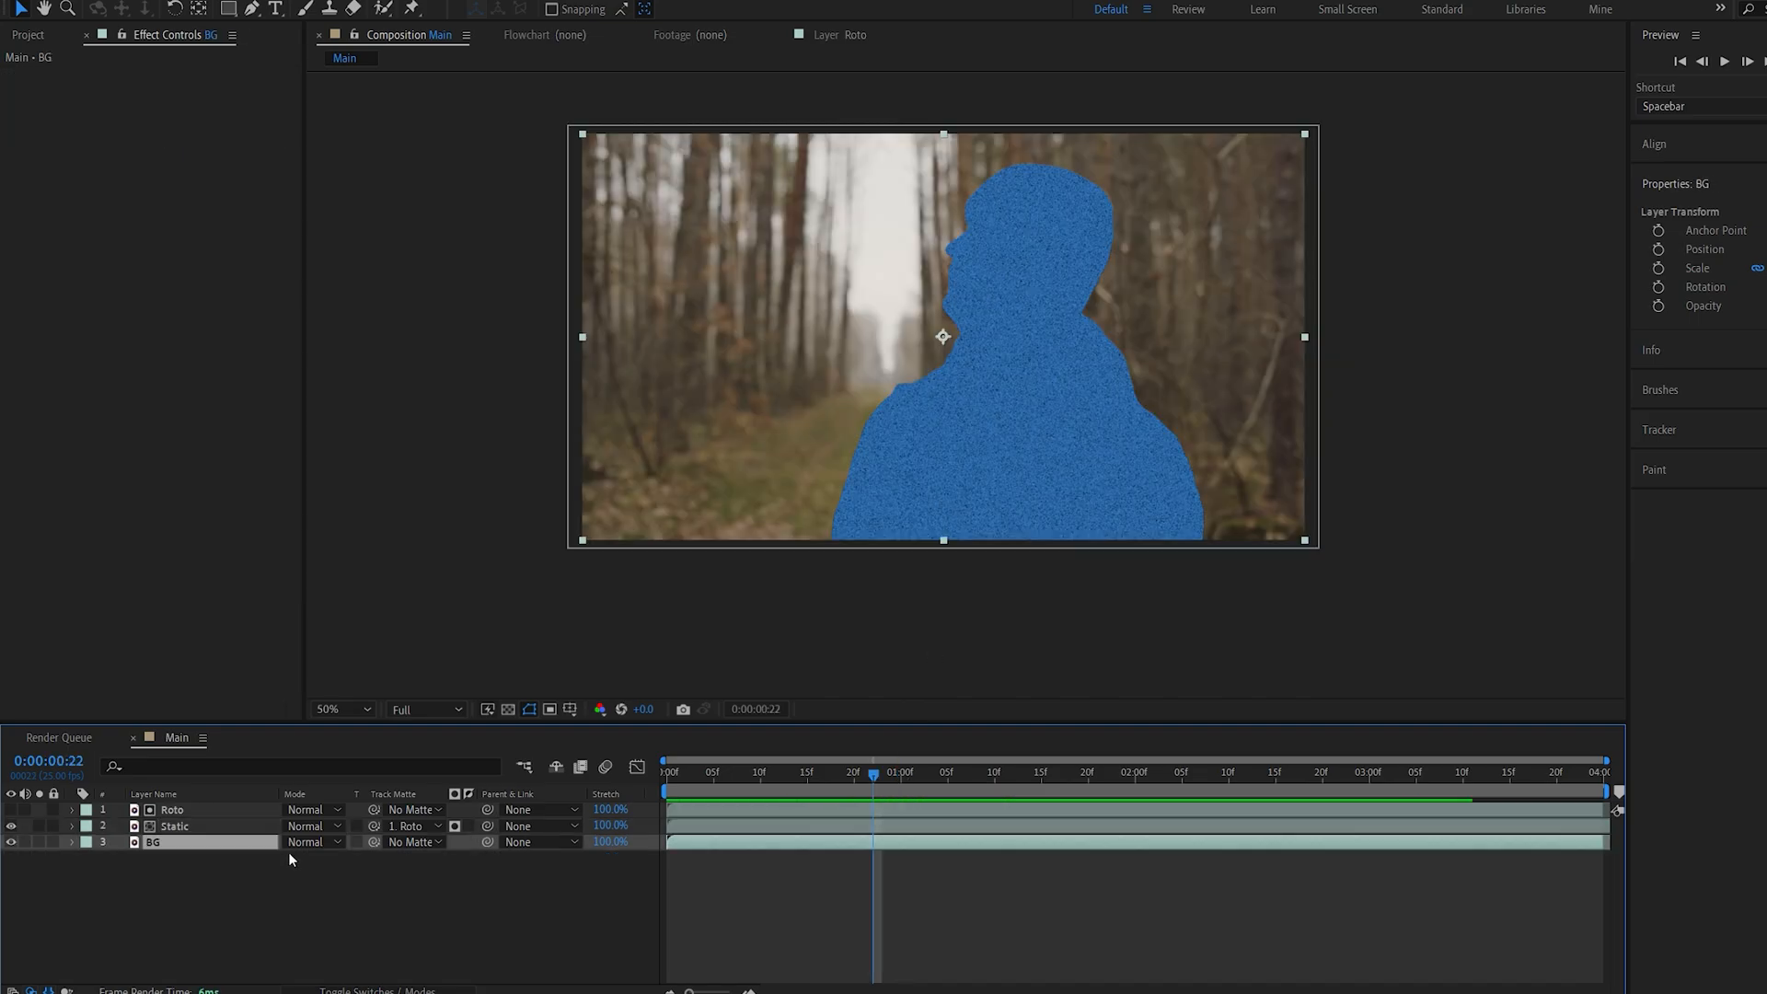
Give BG 50% opacity, a 30% Tint and the Quick Chromatic Aberration preset.
{"action": "left_click", "coordinate": [72, 843]}
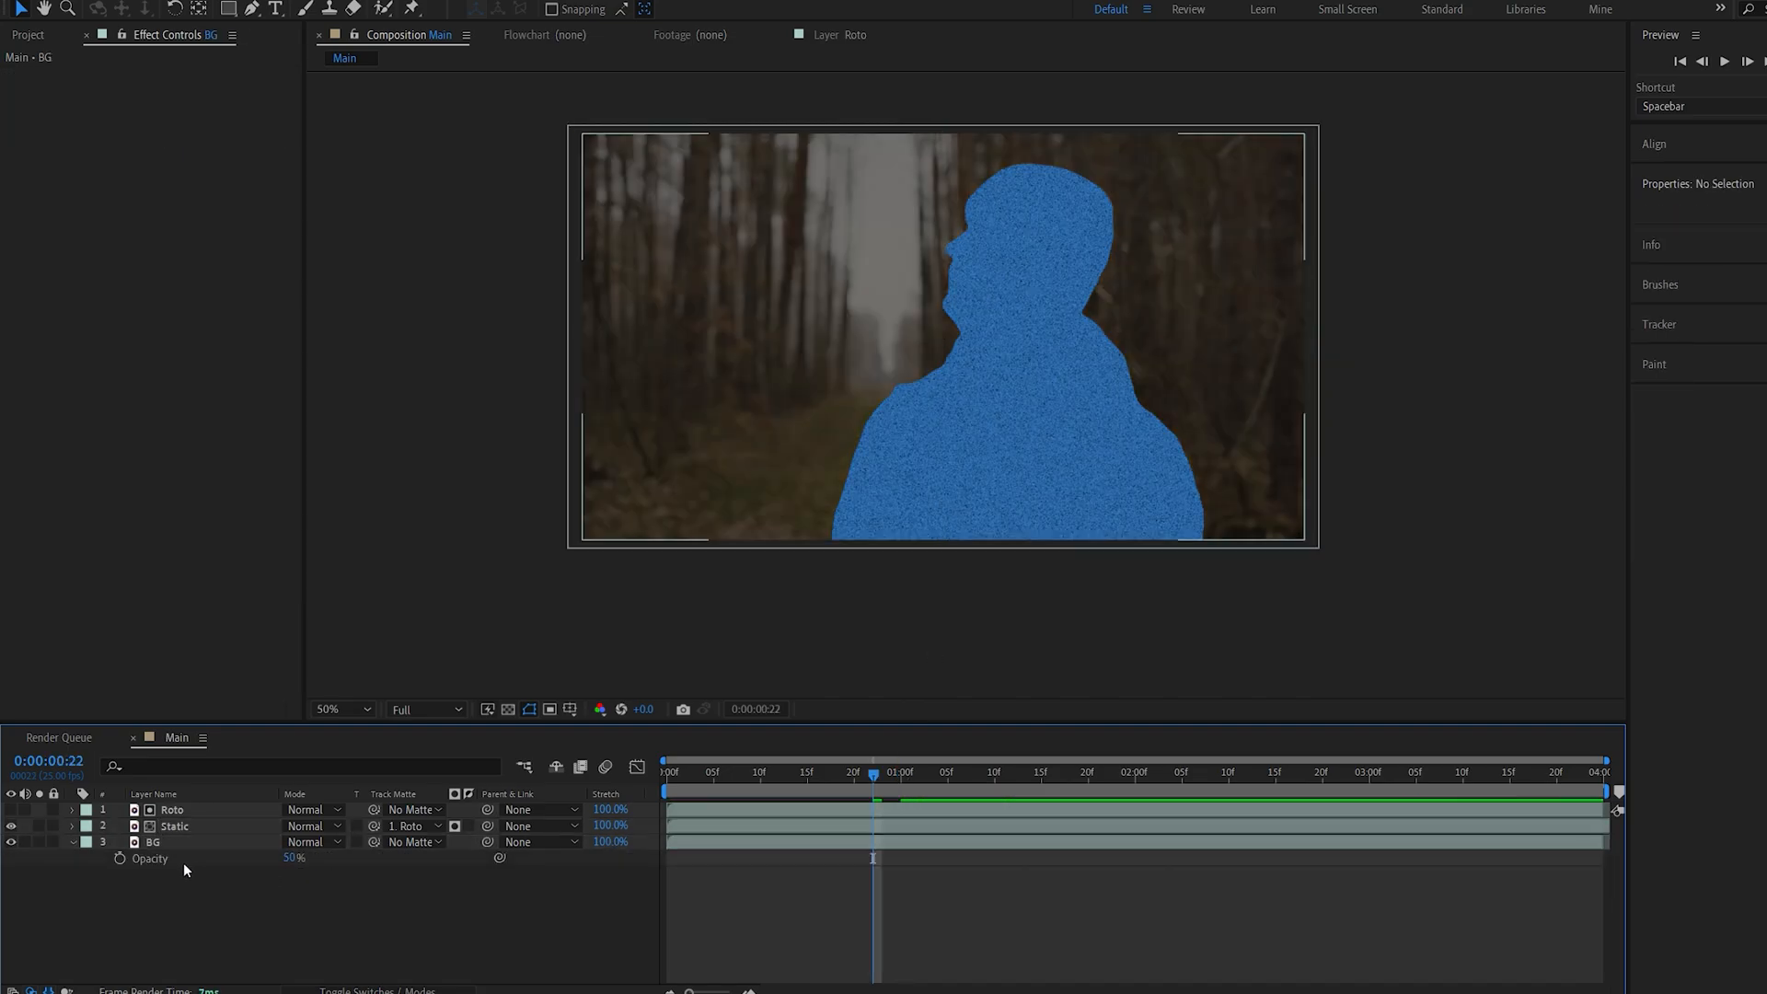
{"action": "type", "text": "ti"}
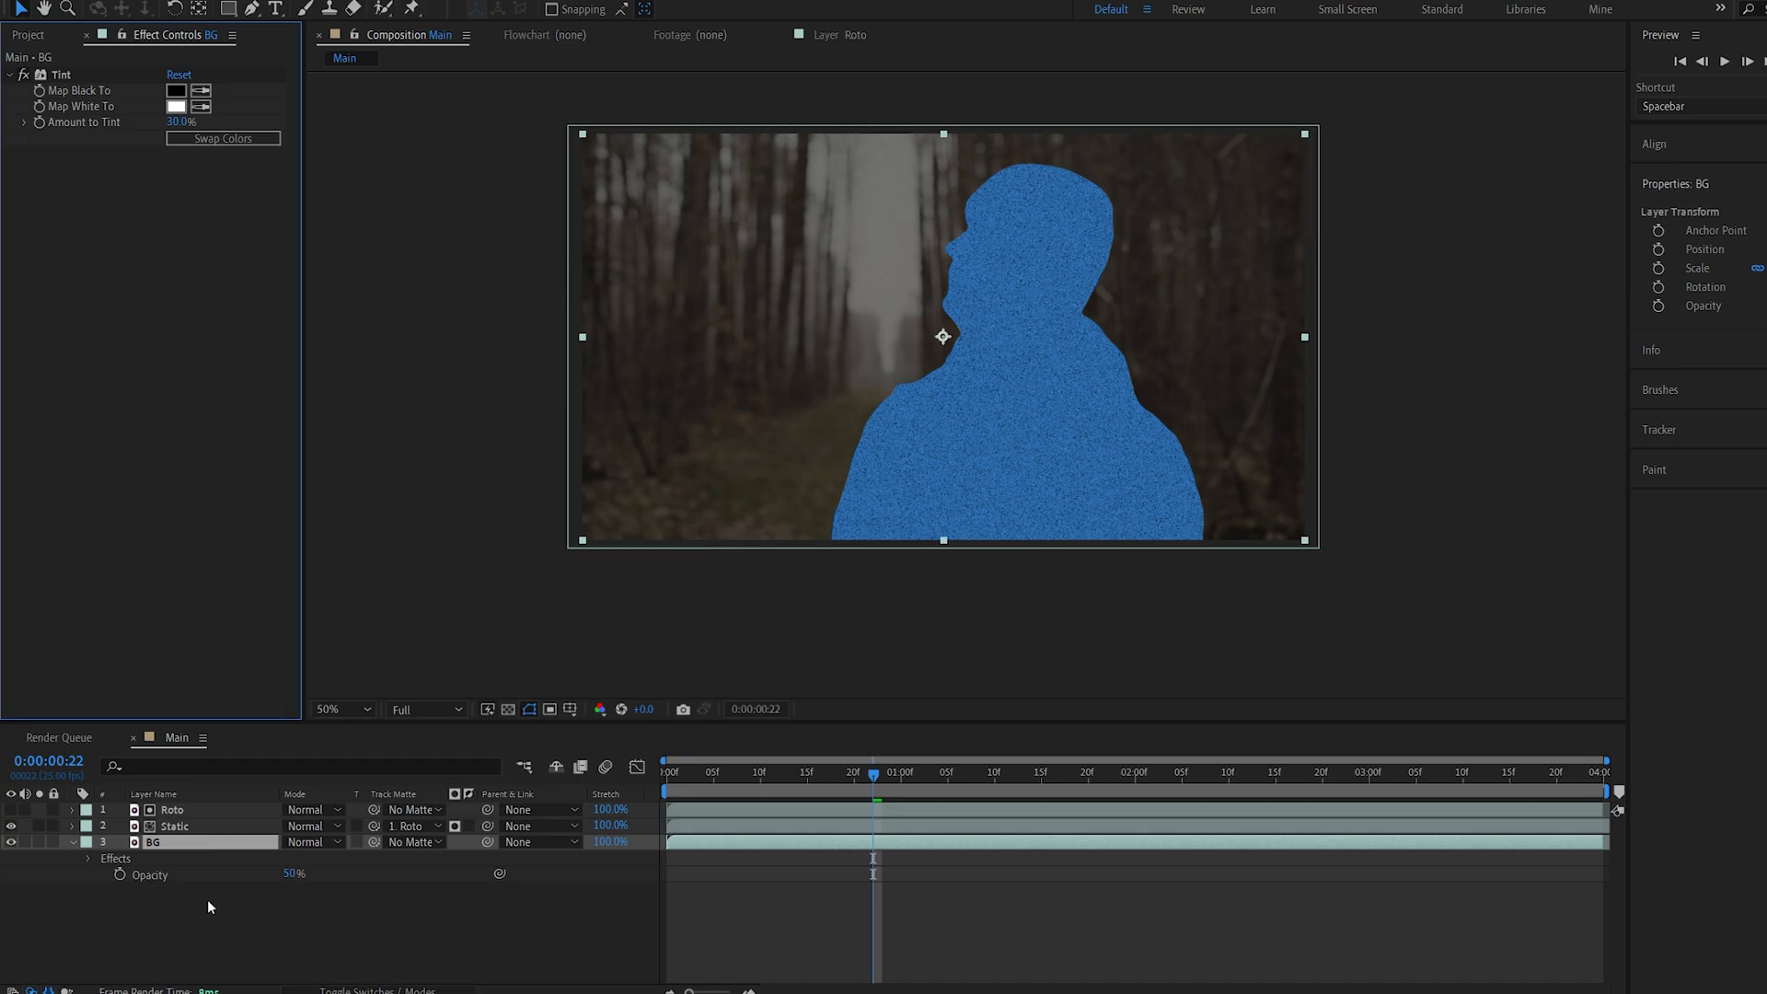
{"action": "type", "text": "qui"}
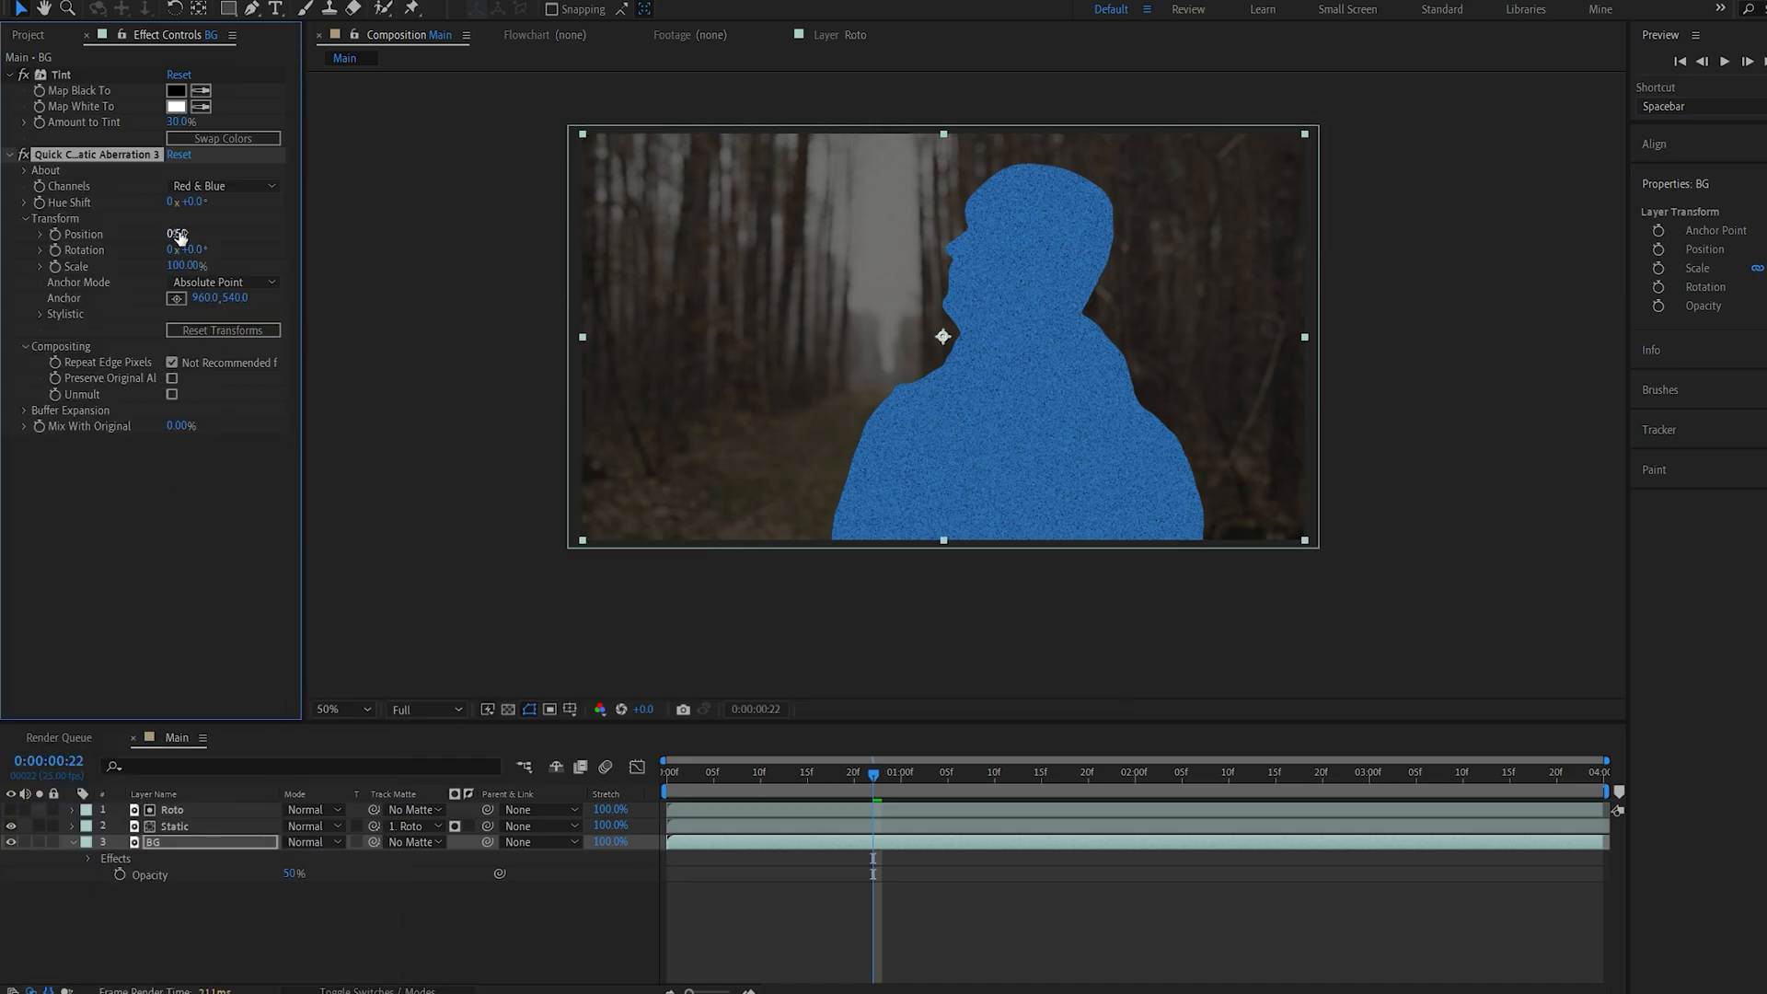
{"action": "double_click", "coordinate": [175, 234]}
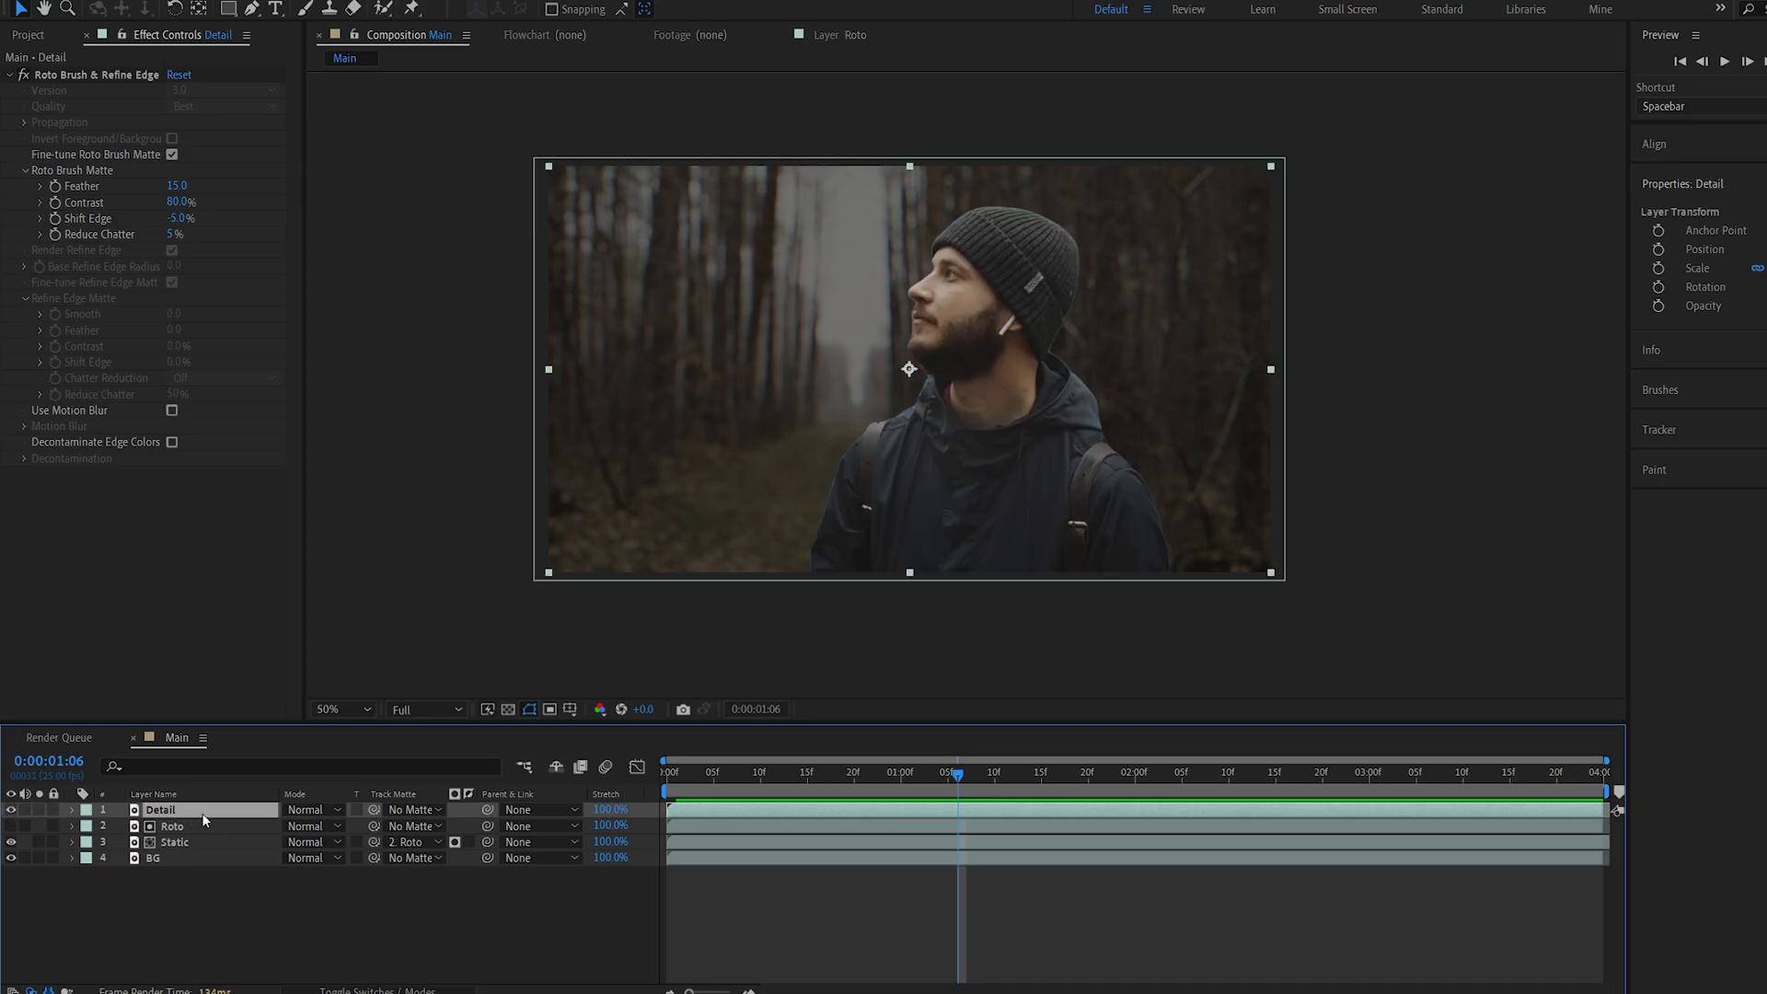
Apply Extract to Detail with Black Point 15, White Point 27, softness 14 and 4.
{"action": "type", "text": "ex"}
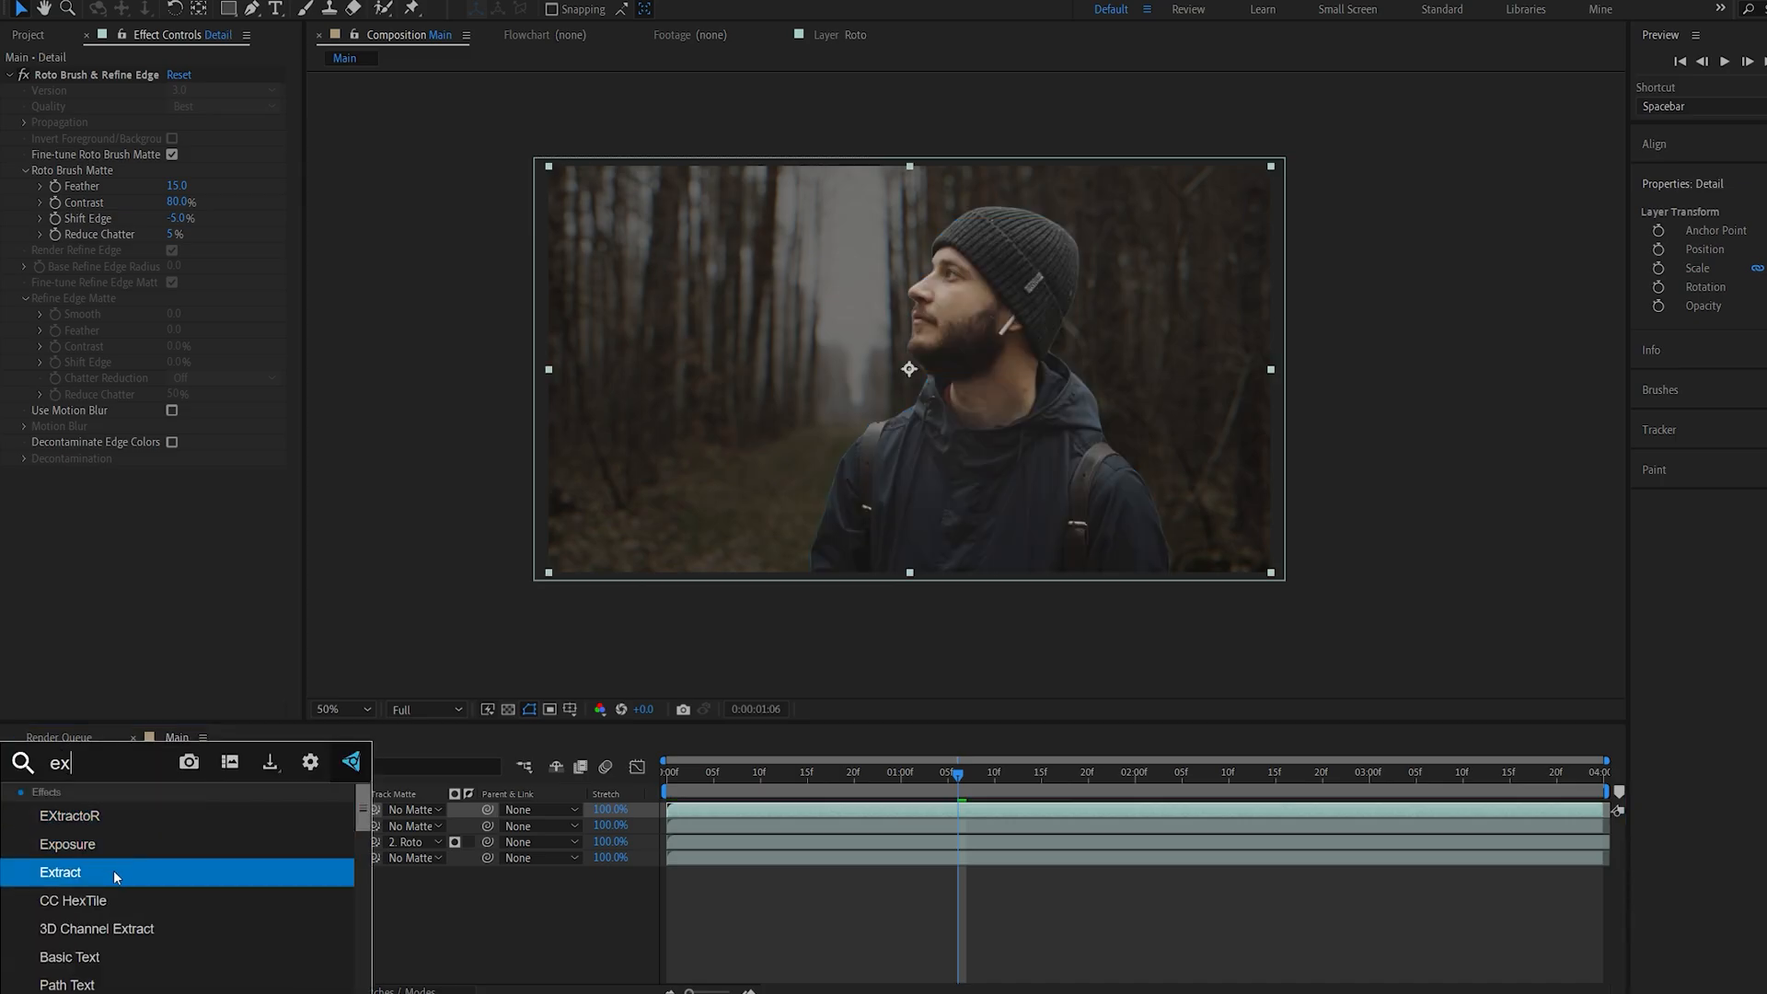
{"action": "double_click", "coordinate": [61, 870]}
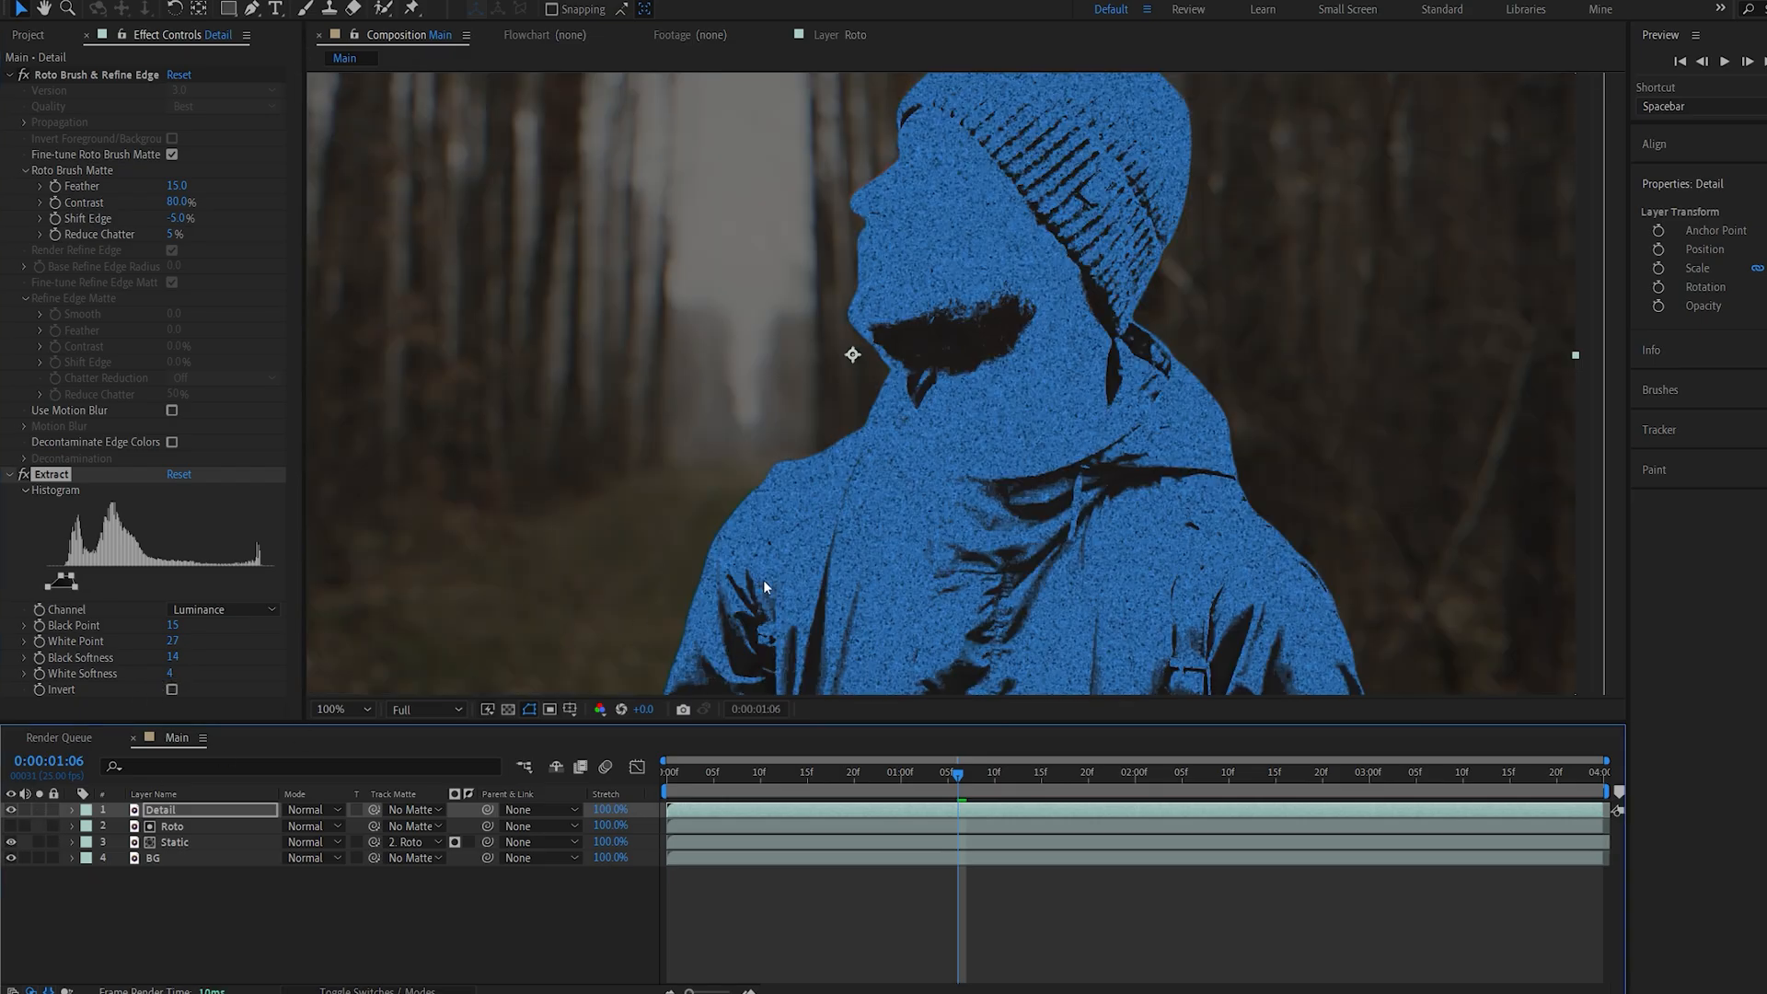
{"action": "left_click", "coordinate": [368, 709]}
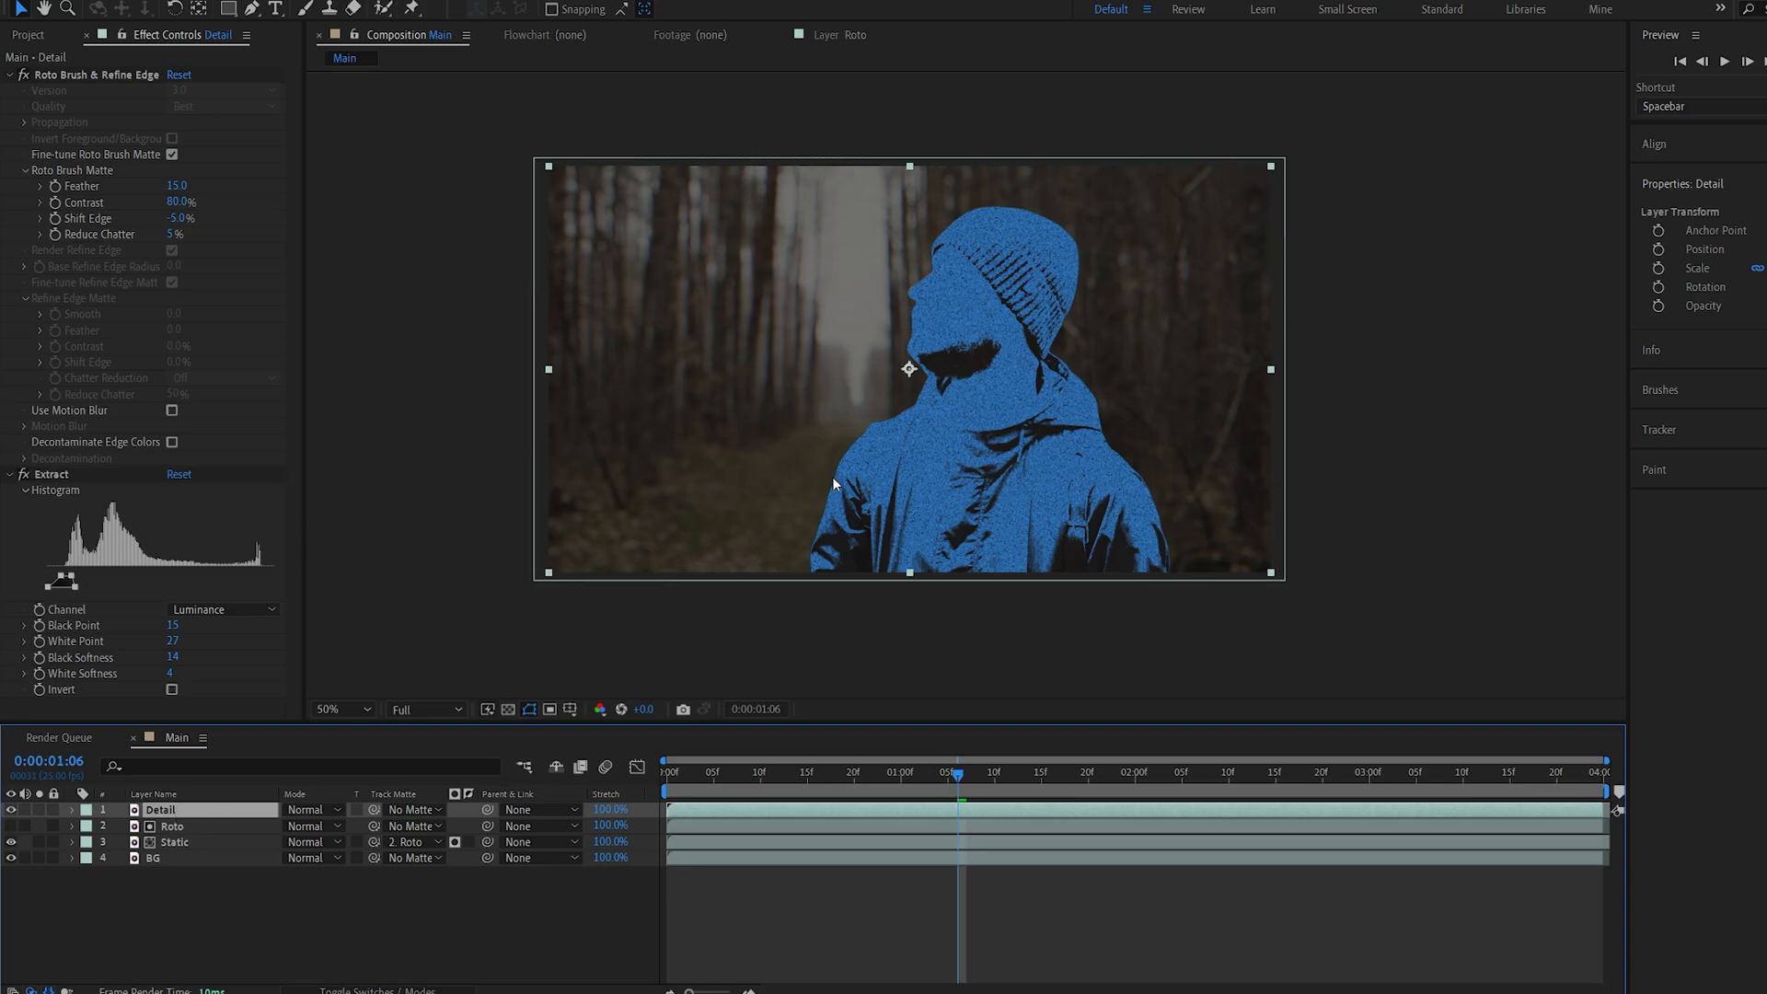
{"action": "mouse_move", "coordinate": [298, 652]}
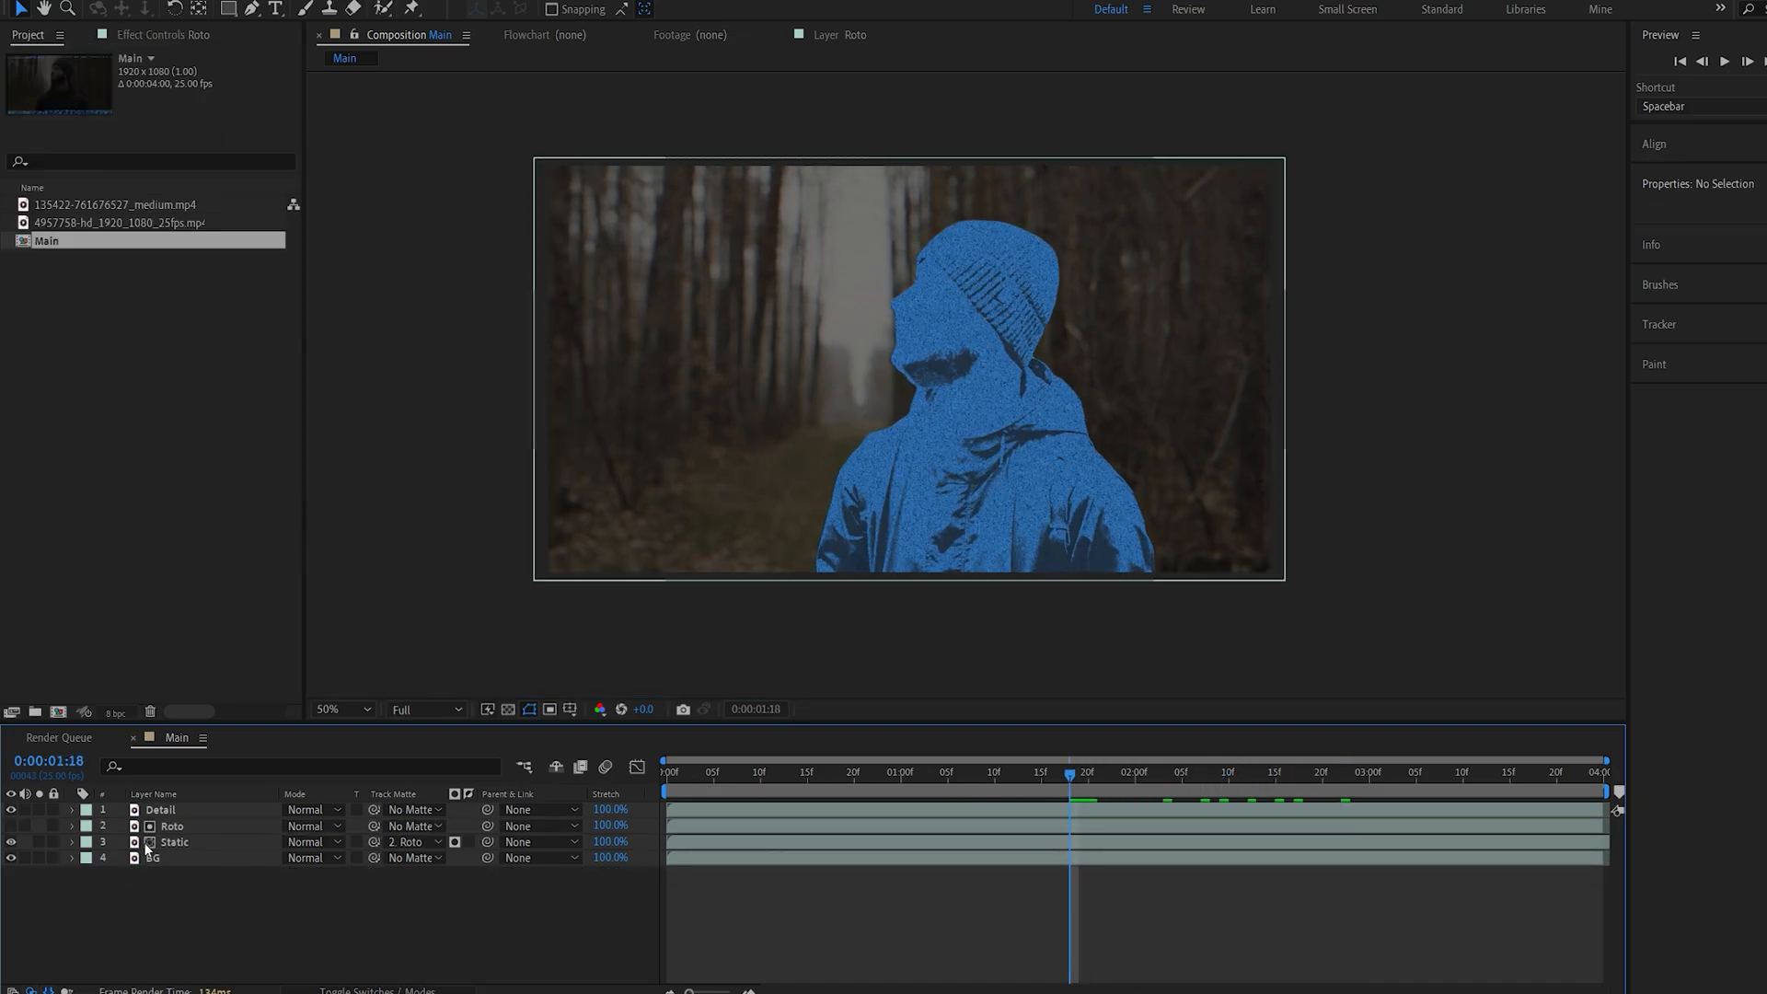
Apply Glow to Roto with threshold 56.5%, radius 45, intensity 0.9, Composite Original Behind.
{"action": "left_click", "coordinate": [172, 824]}
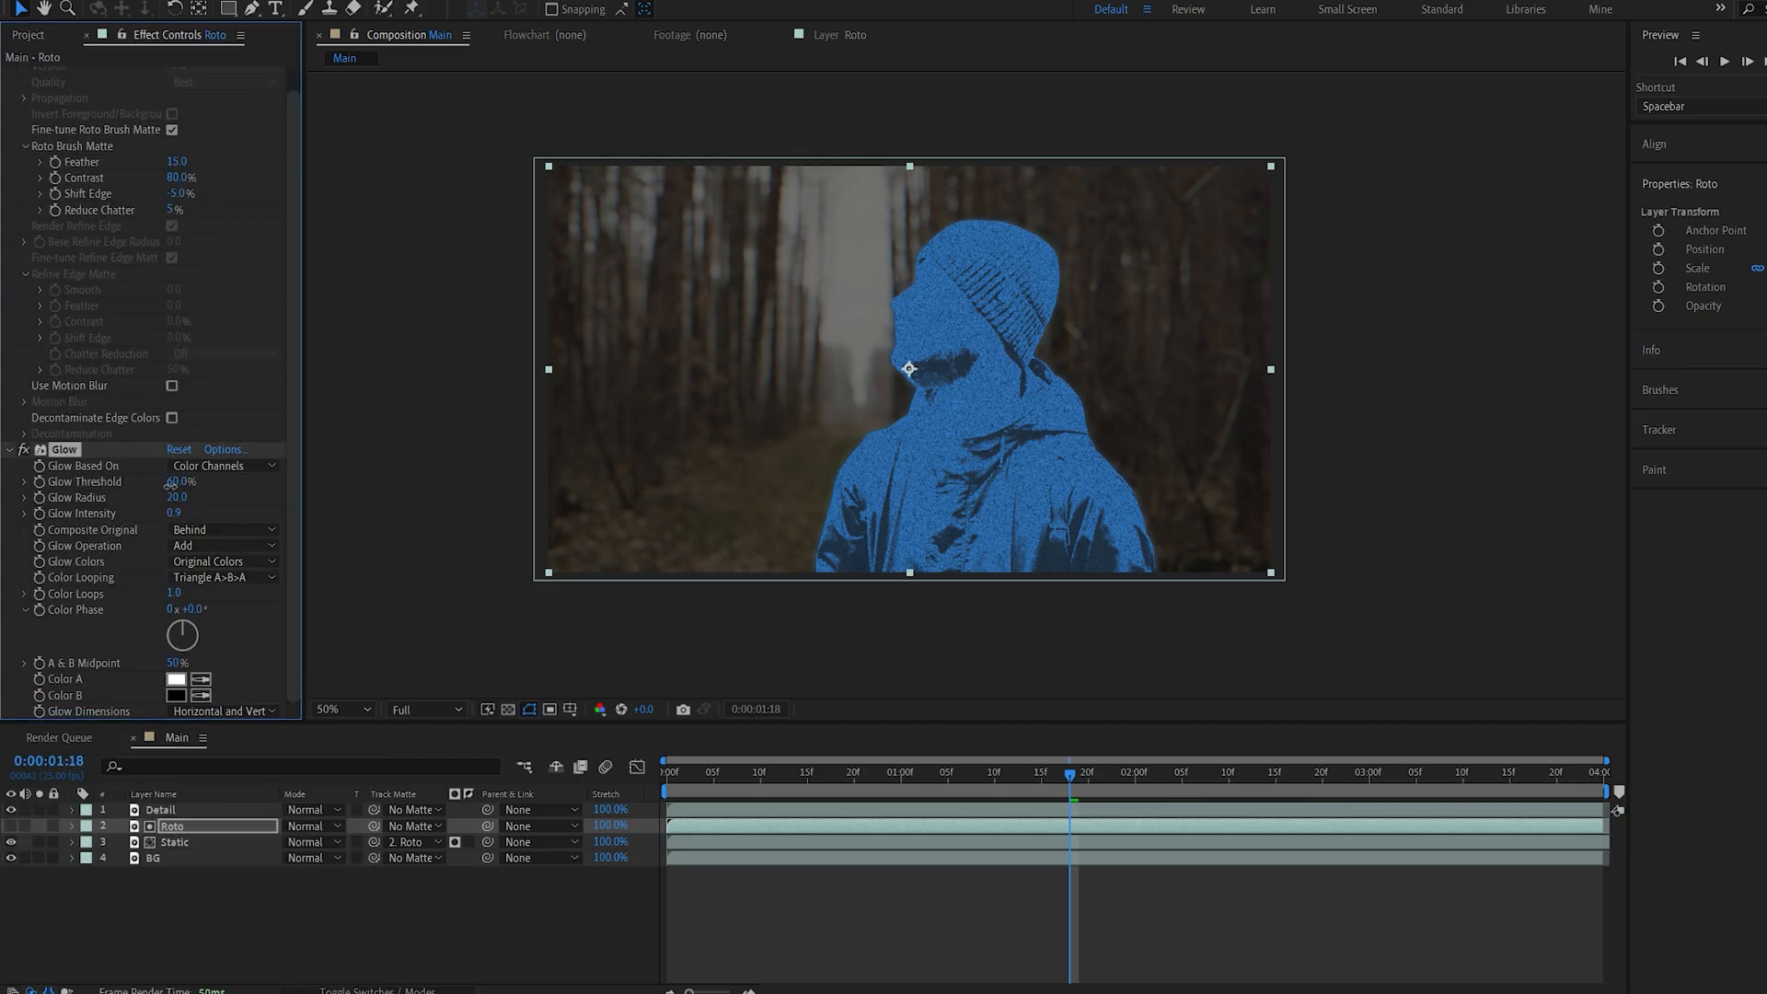
{"action": "left_click_drag", "start_coordinate": [177, 497], "coordinate": [202, 497]}
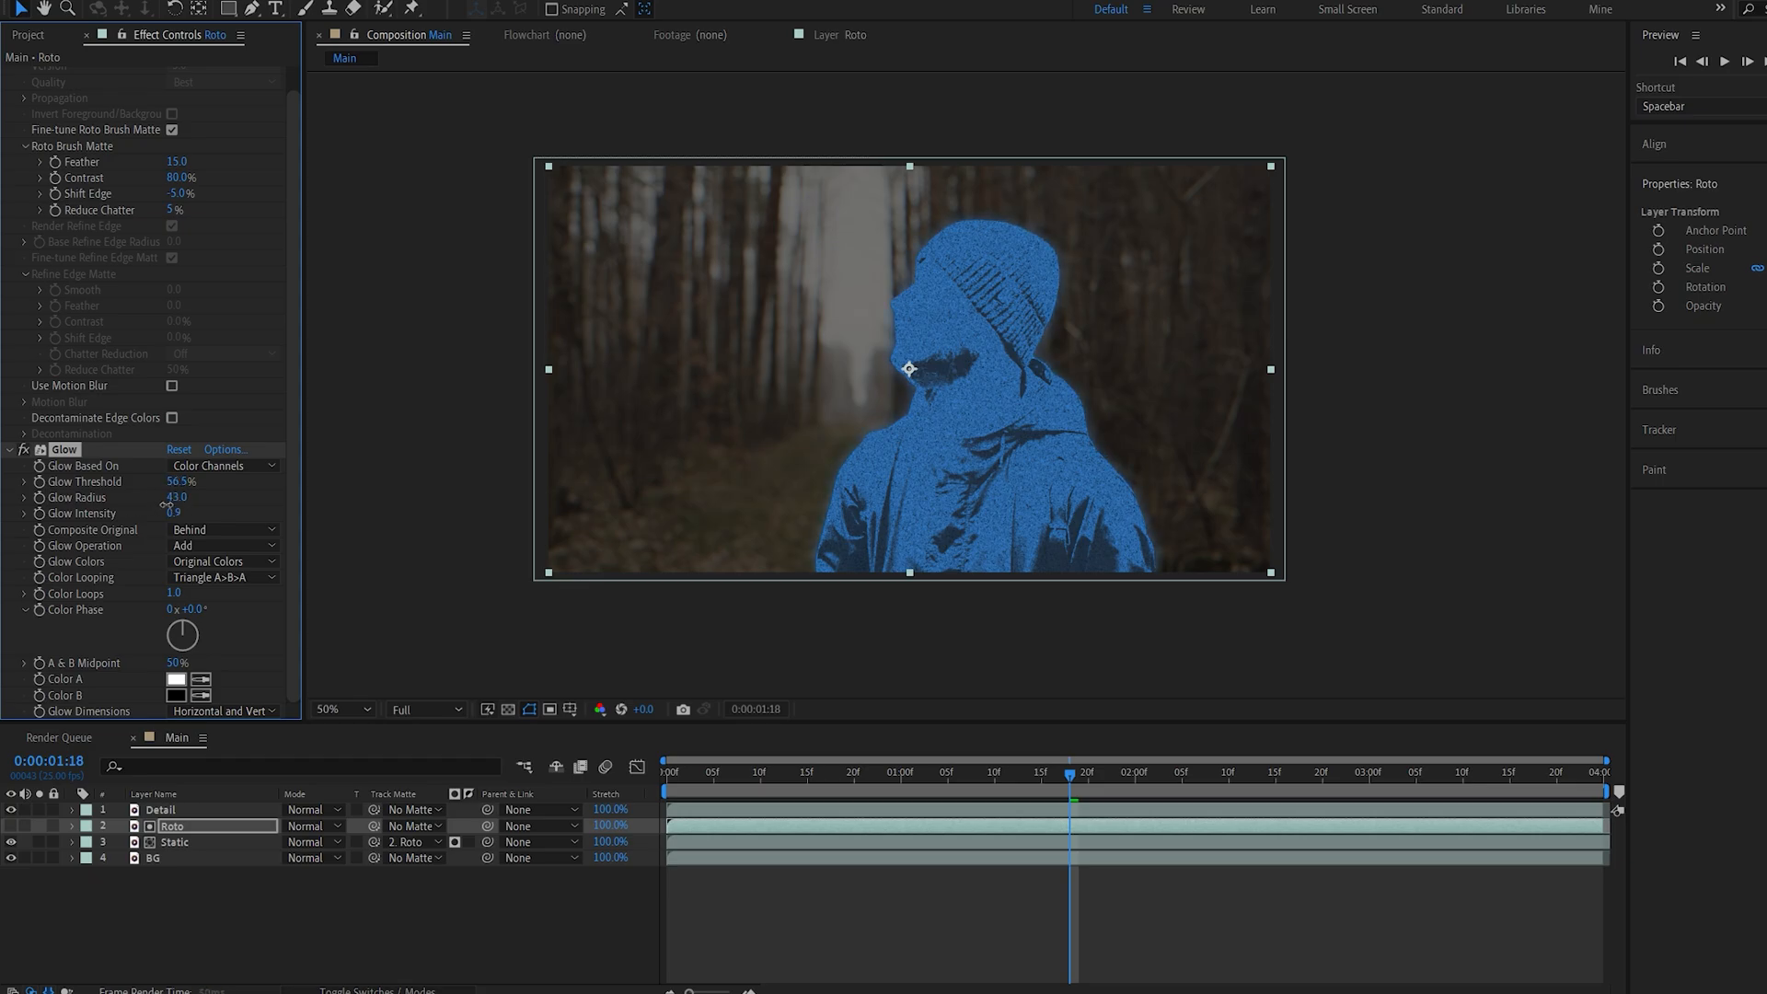
{"action": "left_click", "coordinate": [333, 709]}
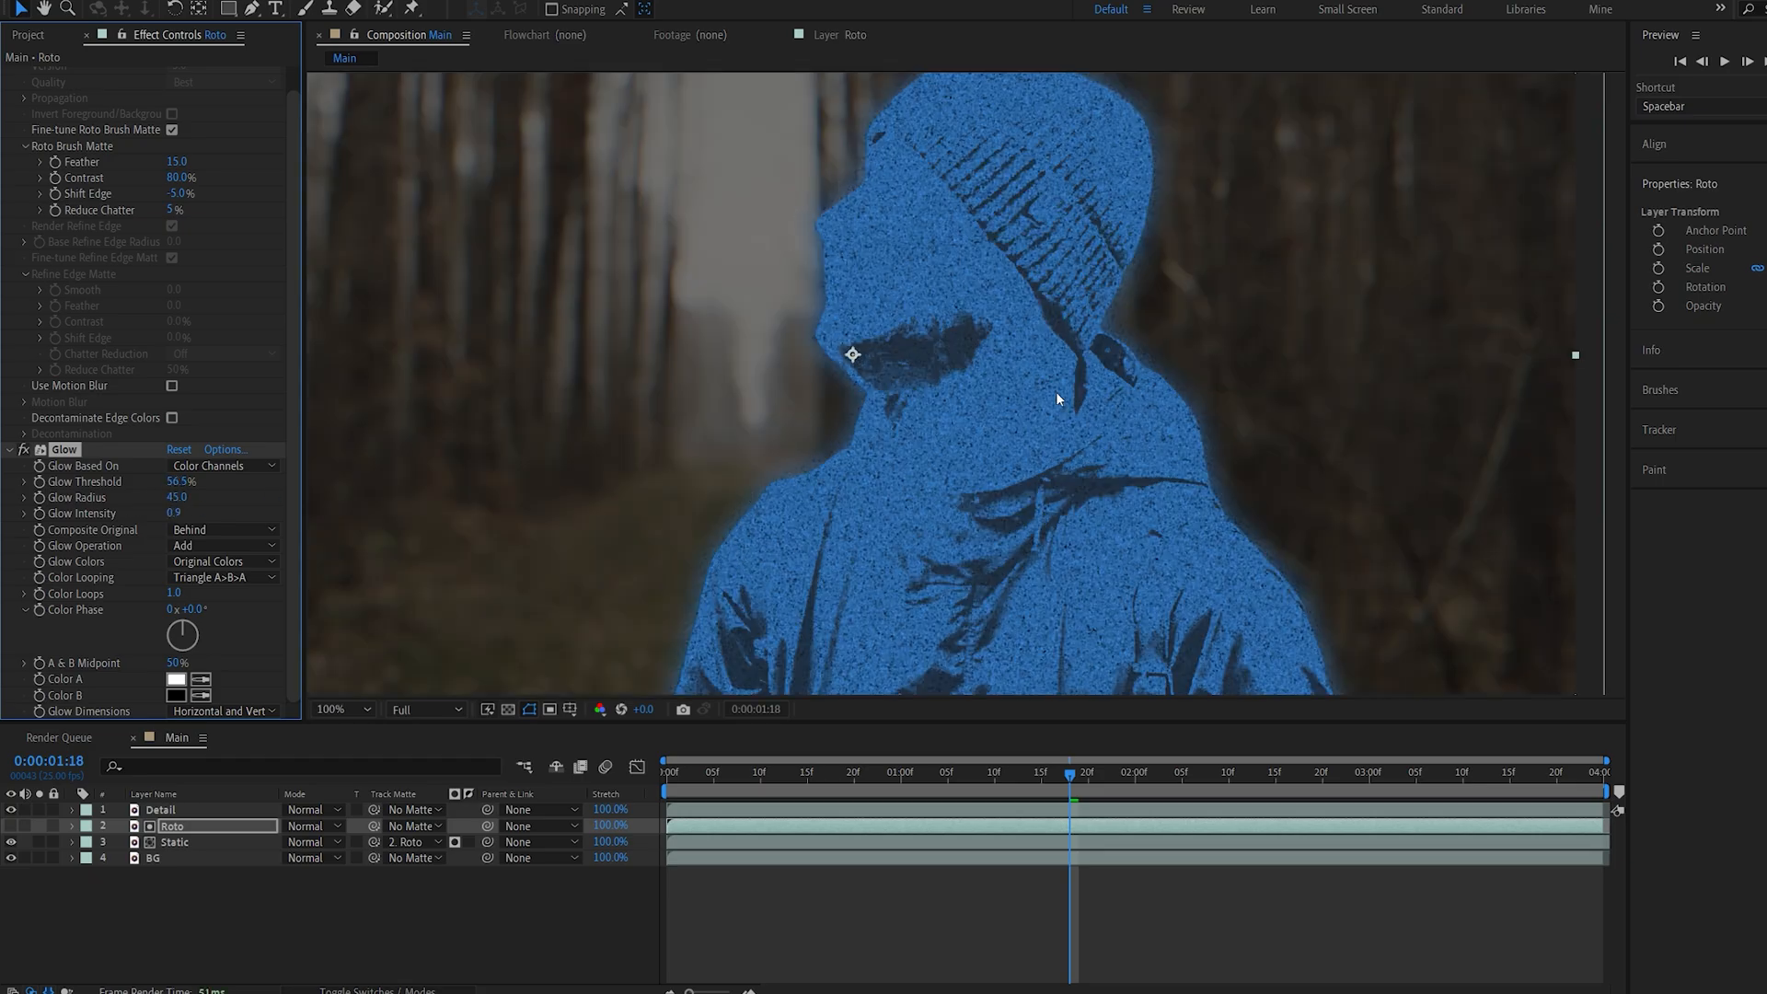